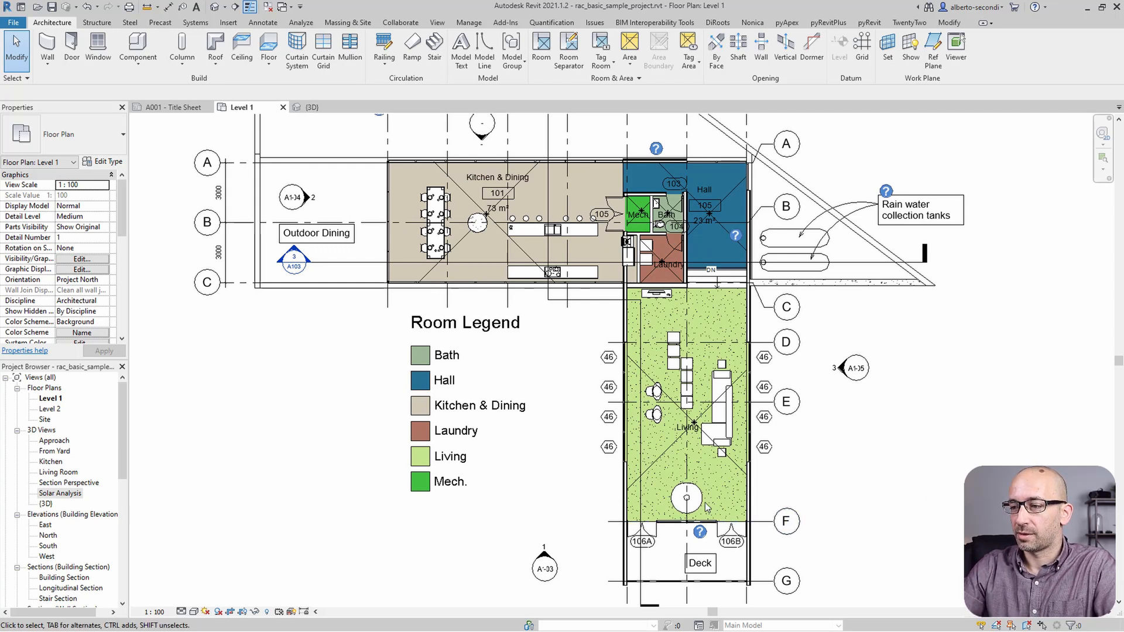
Start the TwentyTwo Room Tools Create Views command
{"action": "left_click", "coordinate": [686, 498]}
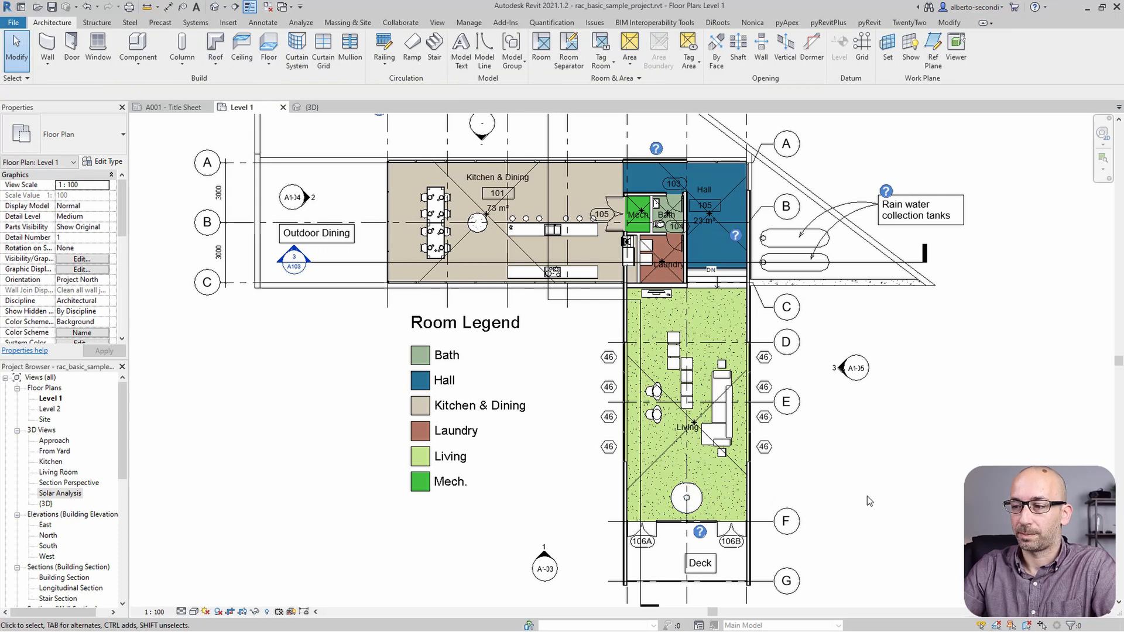
{"action": "mouse_move", "coordinate": [930, 464]}
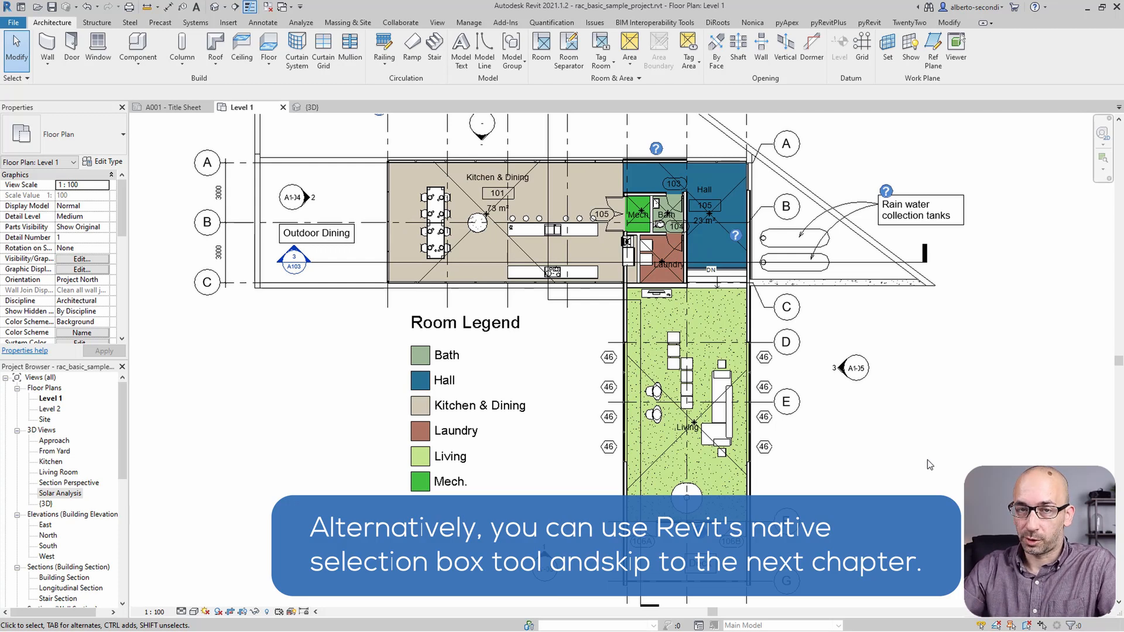
{"action": "left_click", "coordinate": [721, 400]}
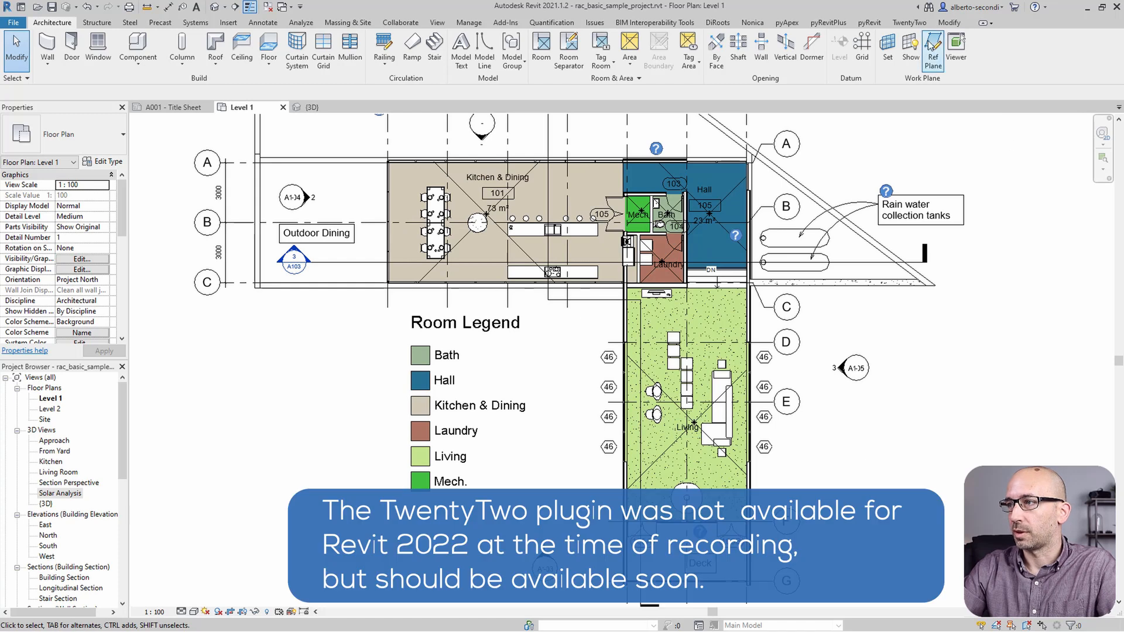
{"action": "left_click", "coordinate": [909, 22]}
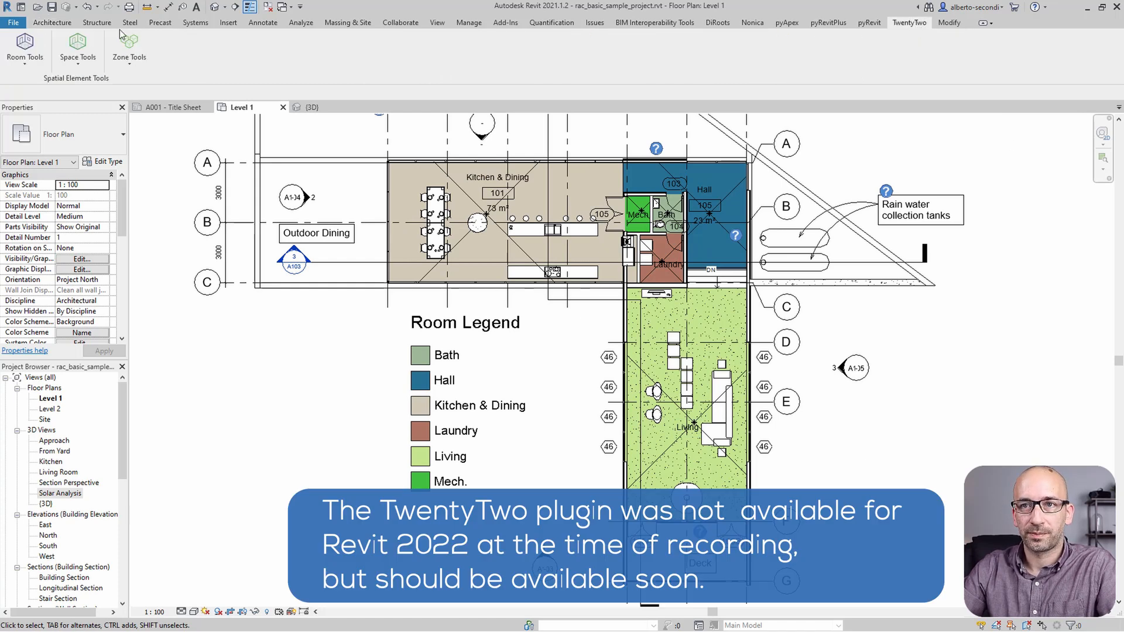
{"action": "left_click", "coordinate": [25, 48]}
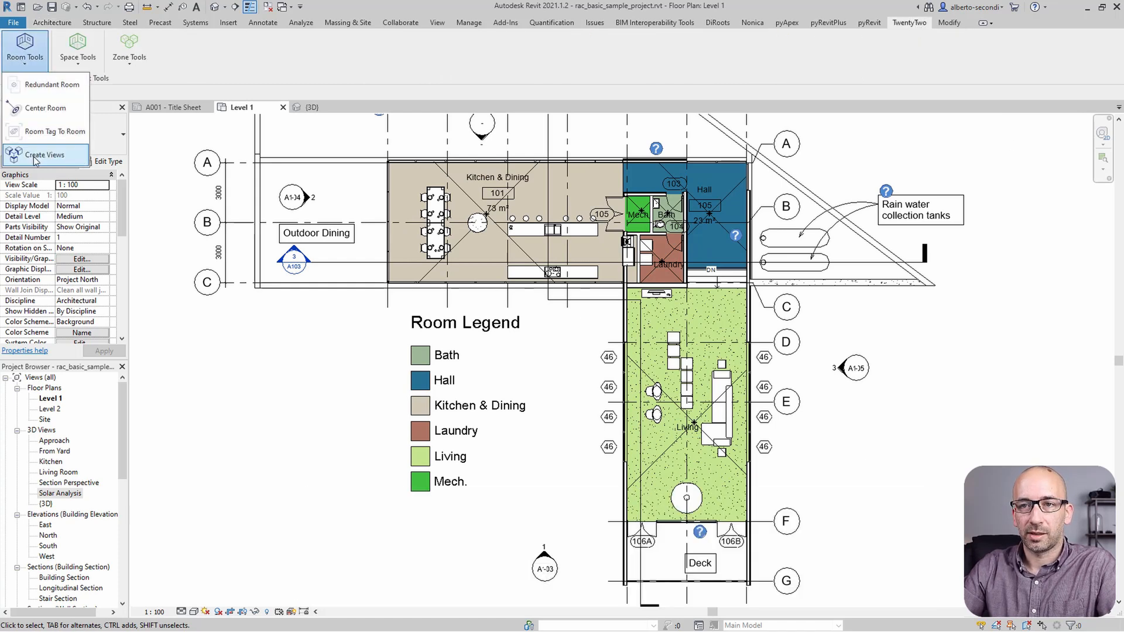
{"action": "left_click", "coordinate": [45, 154]}
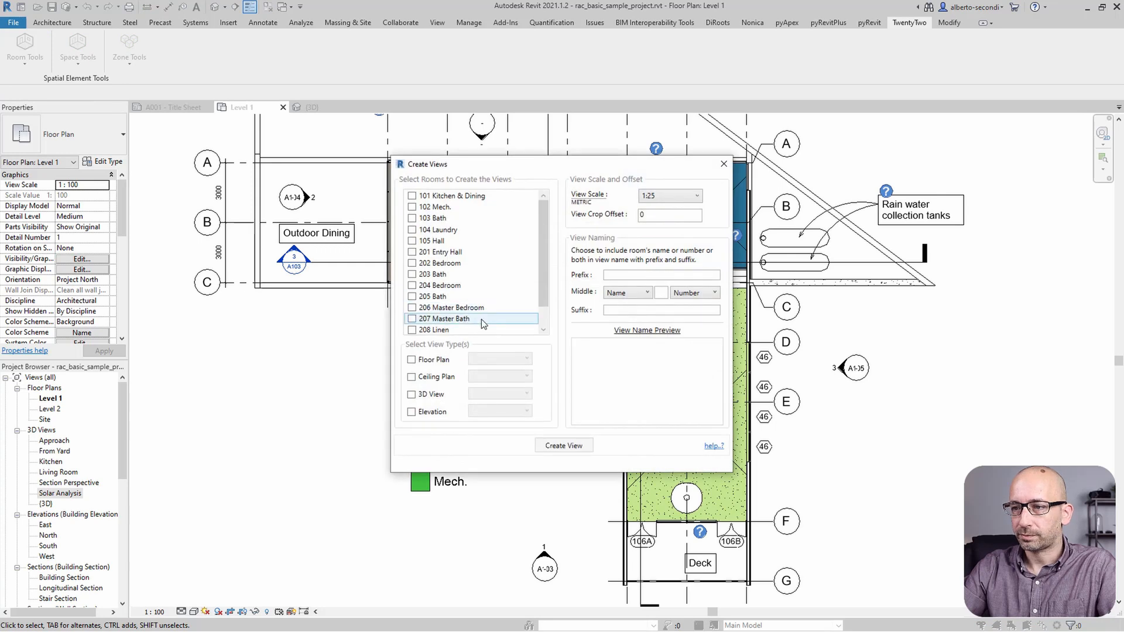
Pick room 209 Living, 3D View type and prefix 'WIP - ', then create the view
{"action": "scroll", "scroll_direction": "down", "scroll_amount": 3}
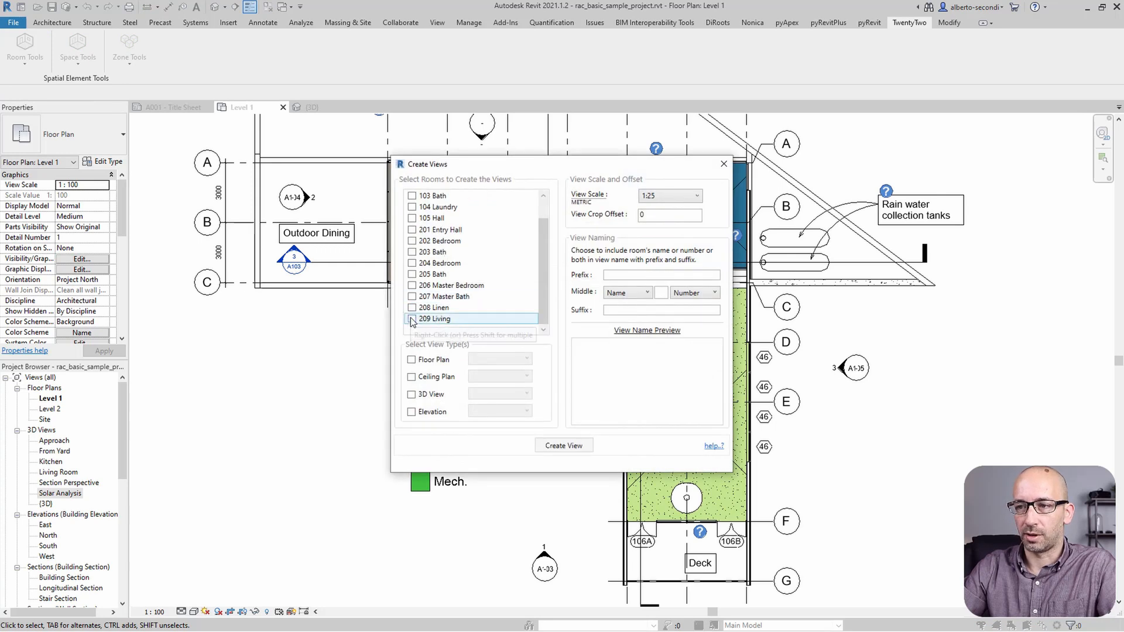
{"action": "left_click", "coordinate": [411, 394]}
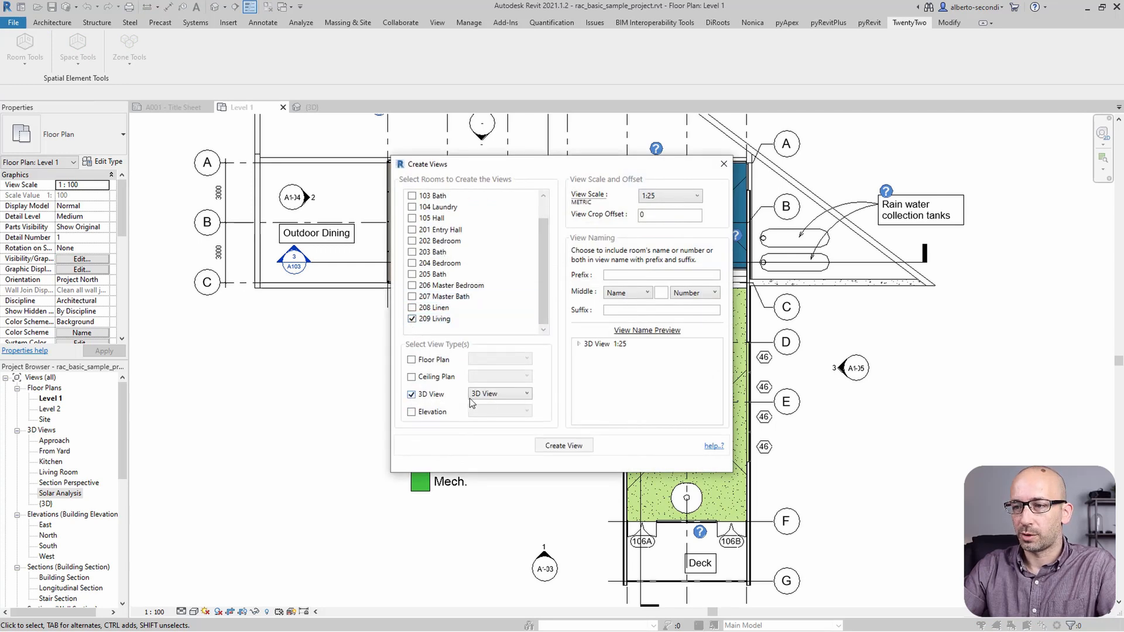
{"action": "left_click", "coordinate": [660, 309]}
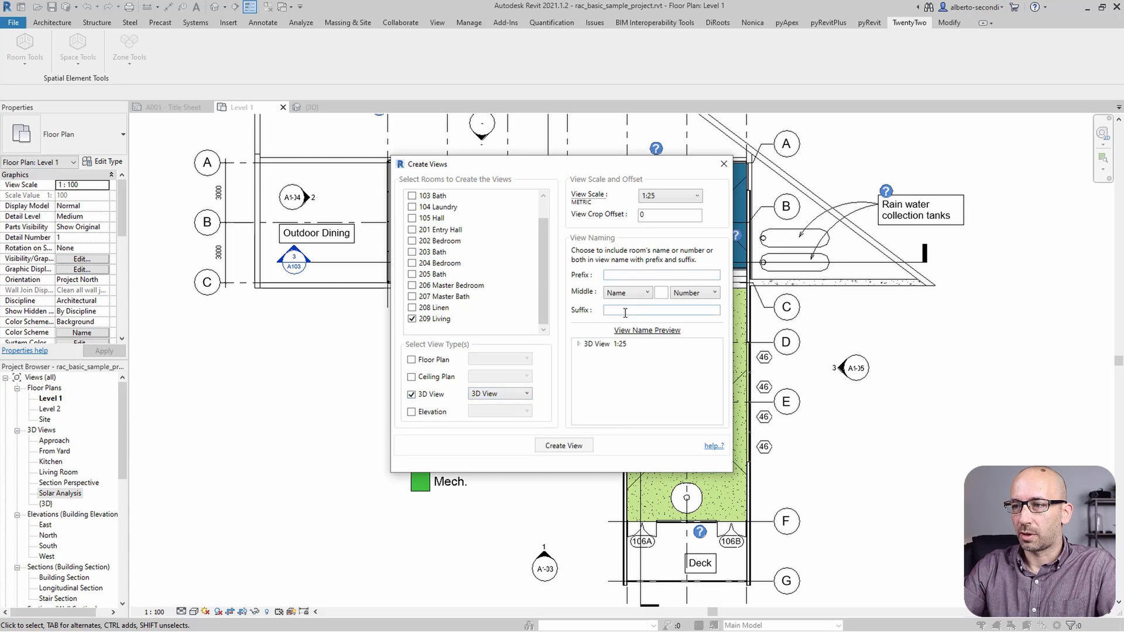
{"action": "left_click", "coordinate": [661, 275]}
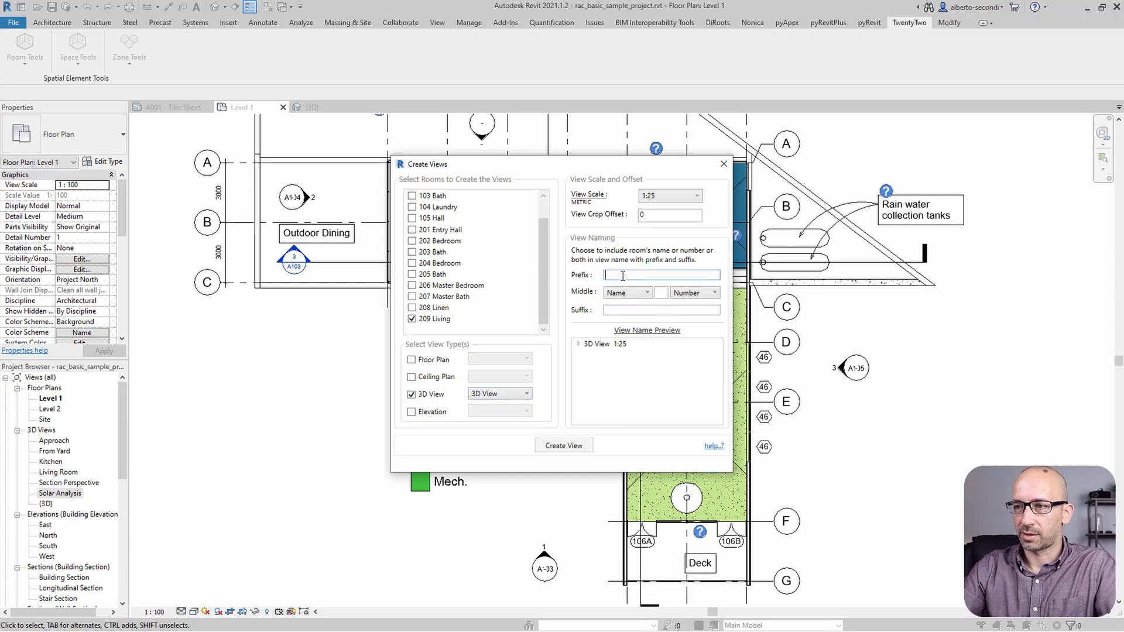
{"action": "type", "text": "w"}
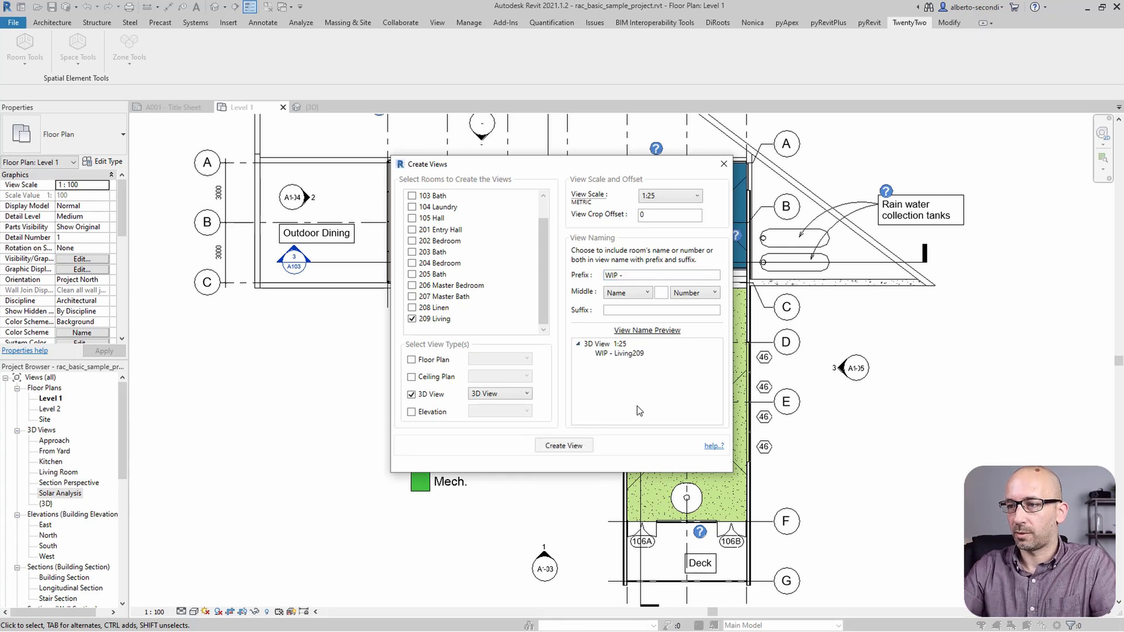
{"action": "mouse_move", "coordinate": [606, 424]}
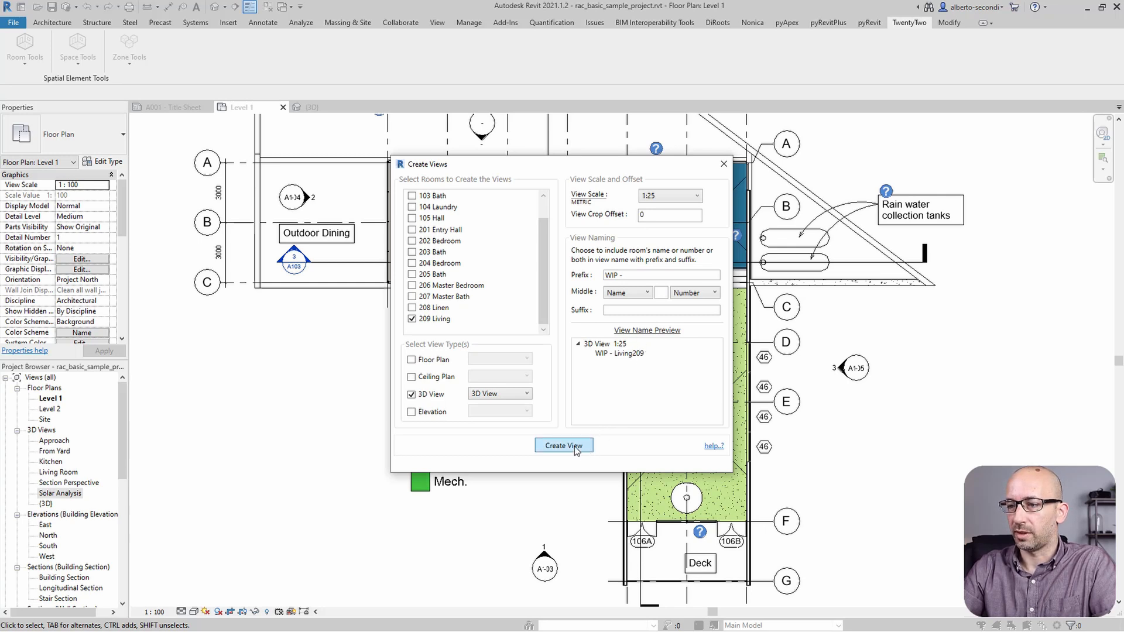
{"action": "left_click", "coordinate": [563, 445]}
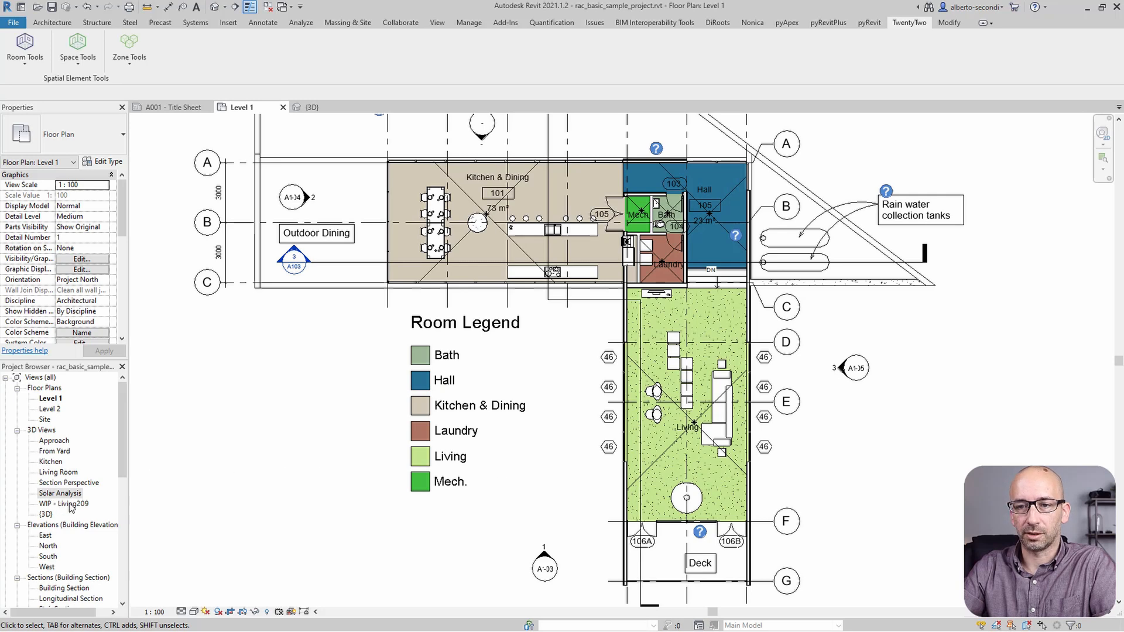
Open the WIP - Living209 3D view from the Project Browser and adjust its display
{"action": "double_click", "coordinate": [63, 503]}
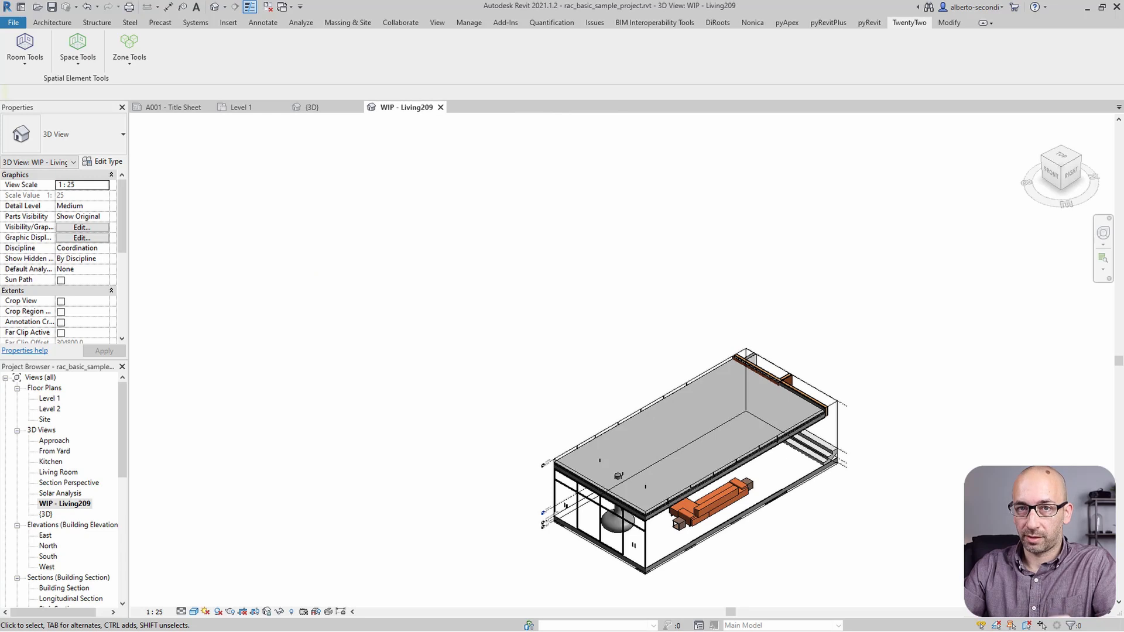
{"action": "mouse_move", "coordinate": [844, 472]}
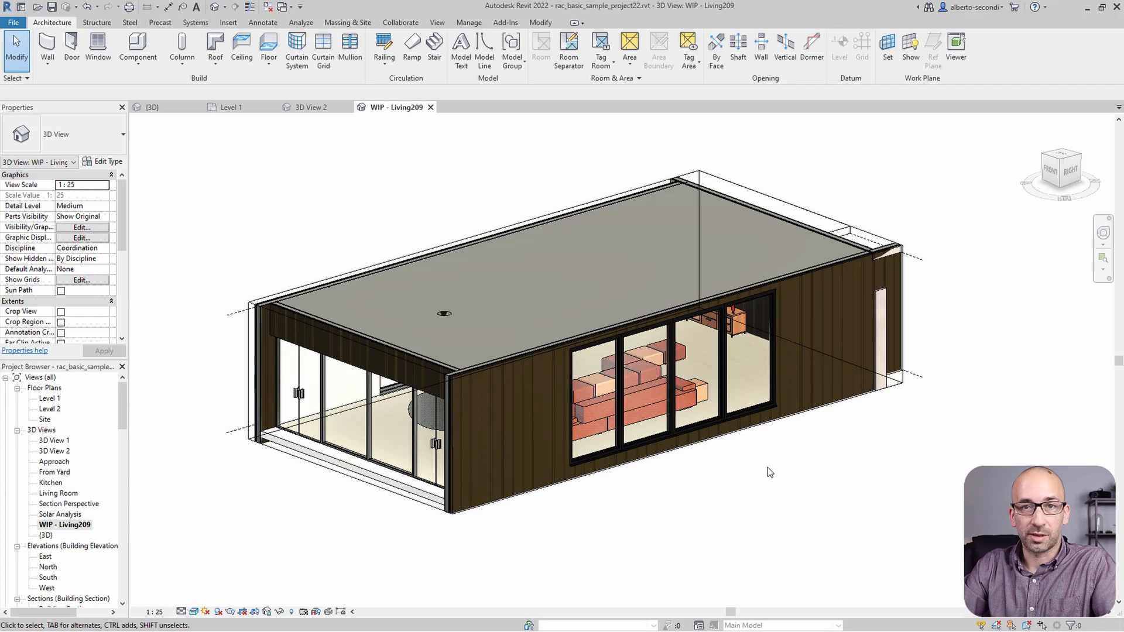
{"action": "left_click", "coordinate": [46, 536]}
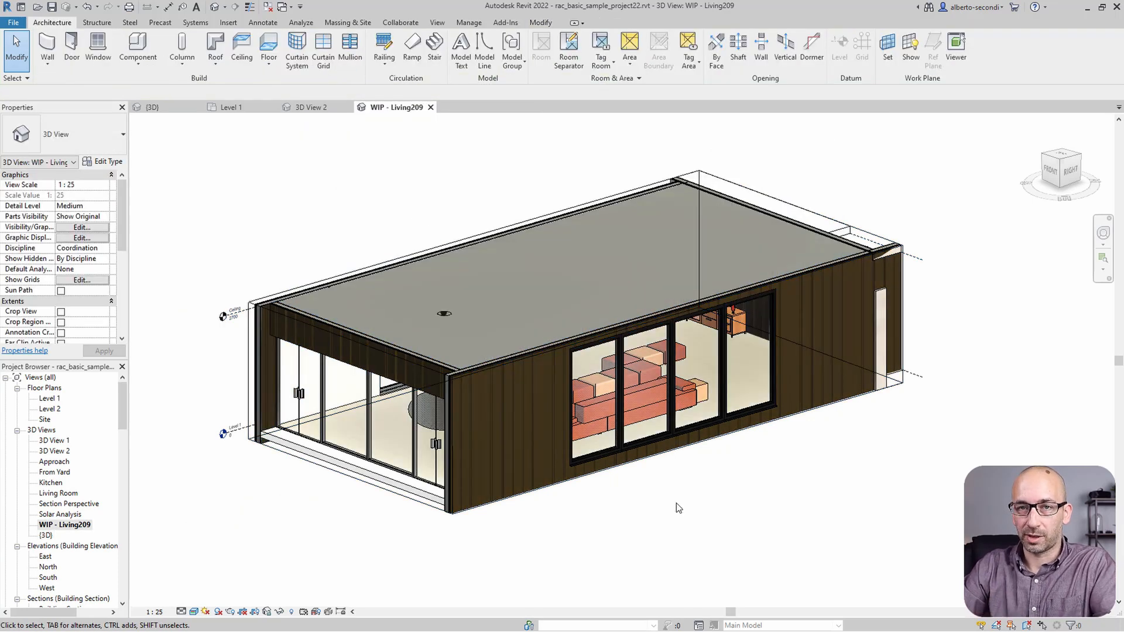
{"action": "mouse_move", "coordinate": [262, 235]}
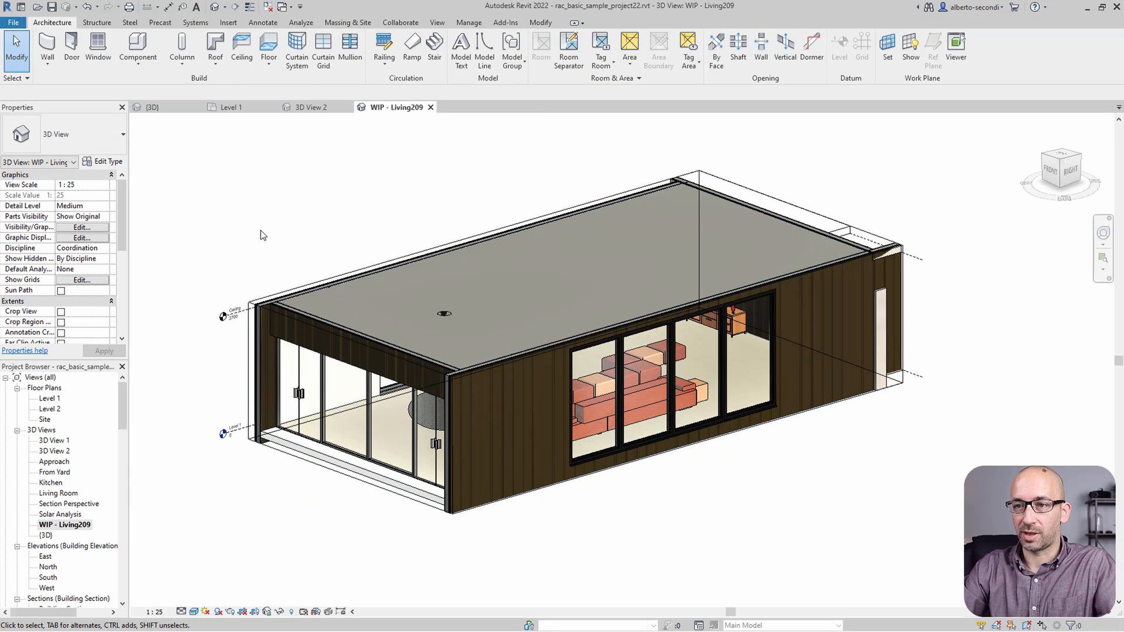
{"action": "mouse_move", "coordinate": [133, 442]}
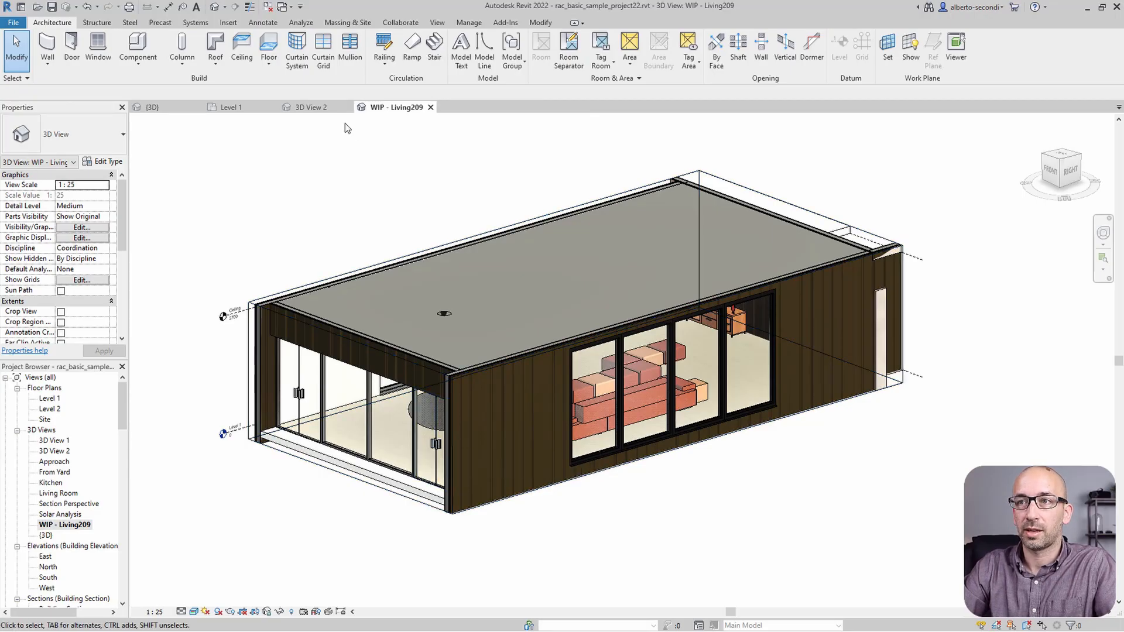
Launch FormIt via Massing & Site 3D Sketch with all visible Revit objects
{"action": "left_click", "coordinate": [347, 23]}
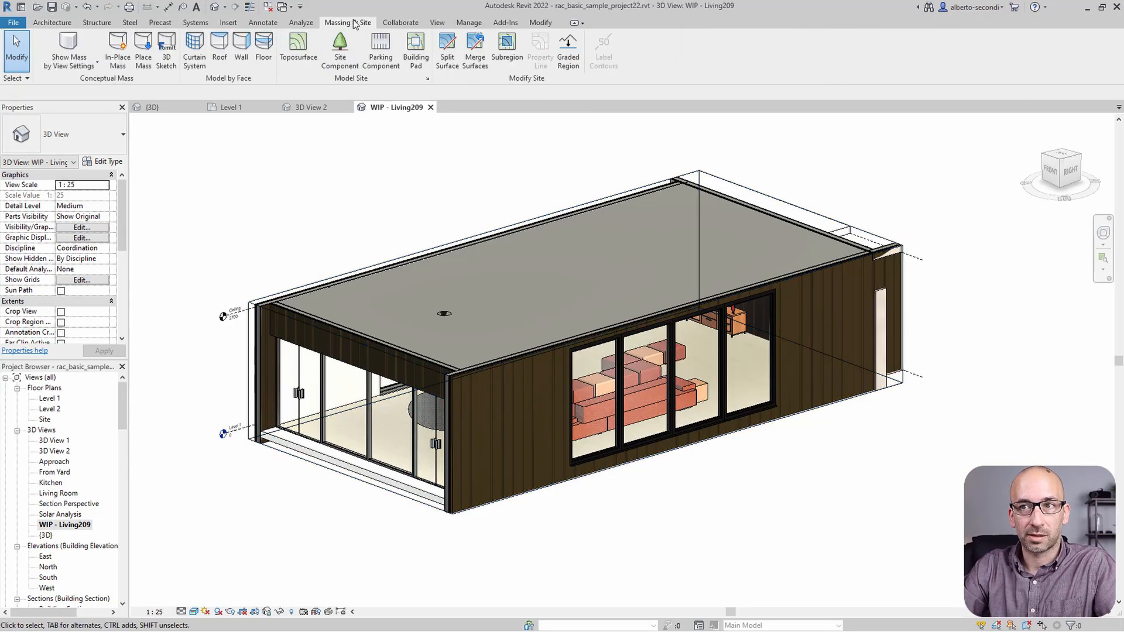
{"action": "mouse_move", "coordinate": [166, 51]}
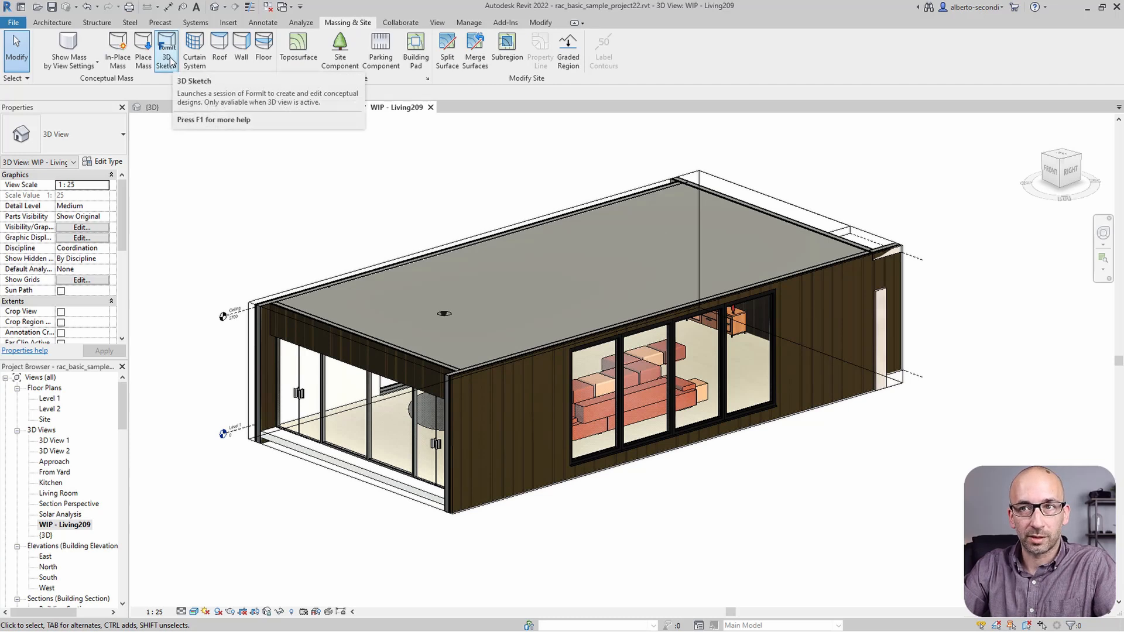
{"action": "left_click", "coordinate": [166, 51]}
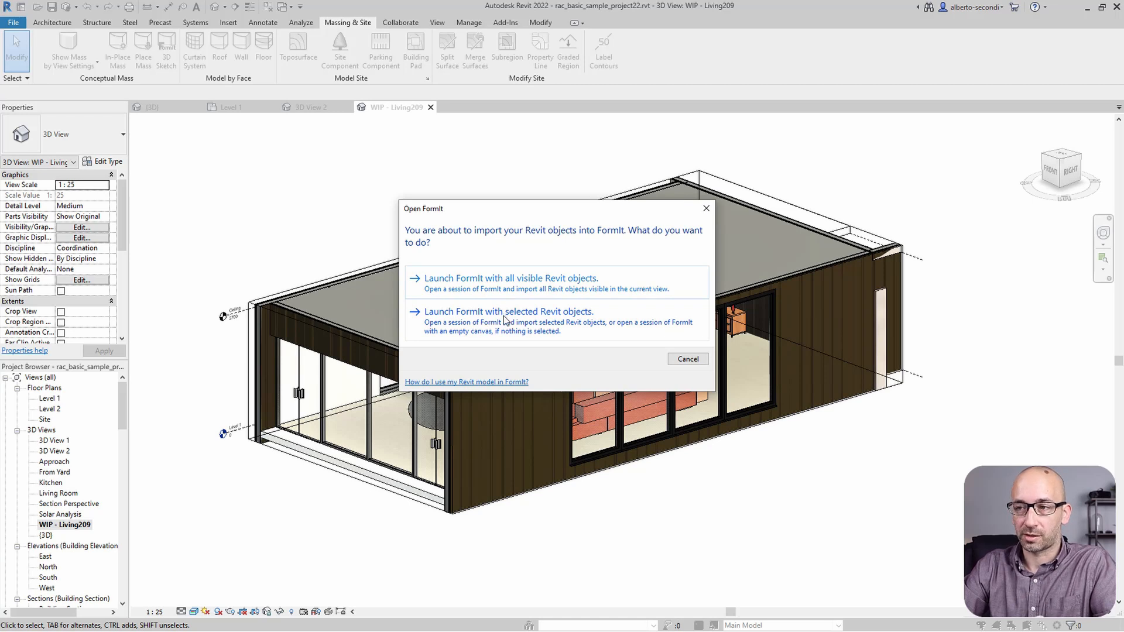
{"action": "left_click", "coordinate": [686, 358]}
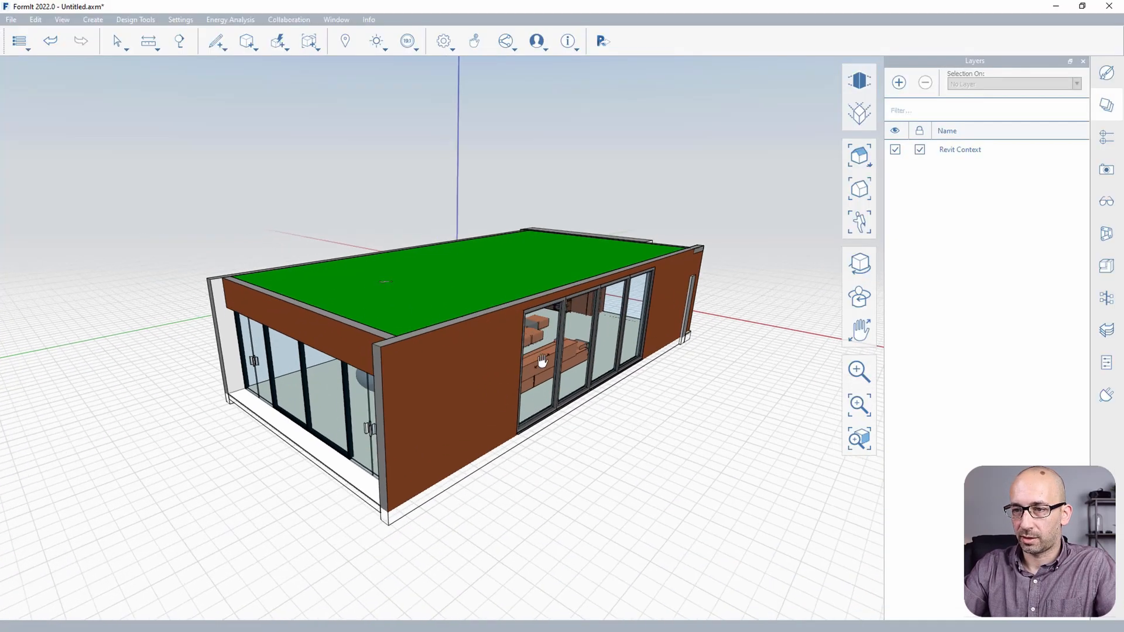
Move the FormIt camera inside the living room toward the fireplace and sofas
{"action": "left_click_drag", "start_coordinate": [543, 361], "coordinate": [693, 428]}
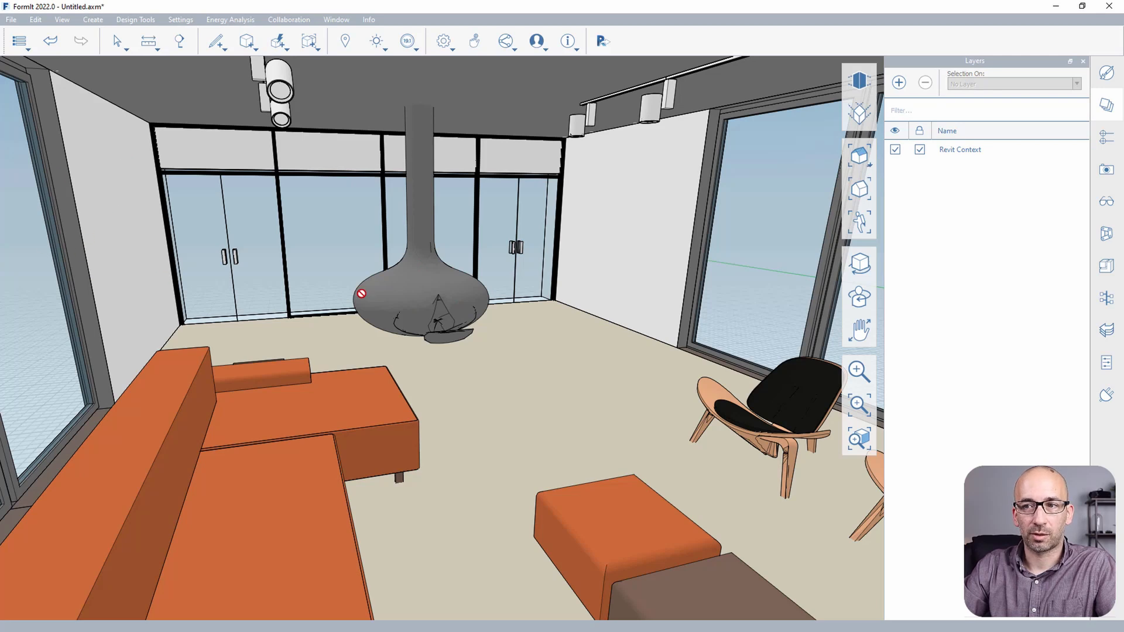
{"action": "mouse_move", "coordinate": [325, 335]}
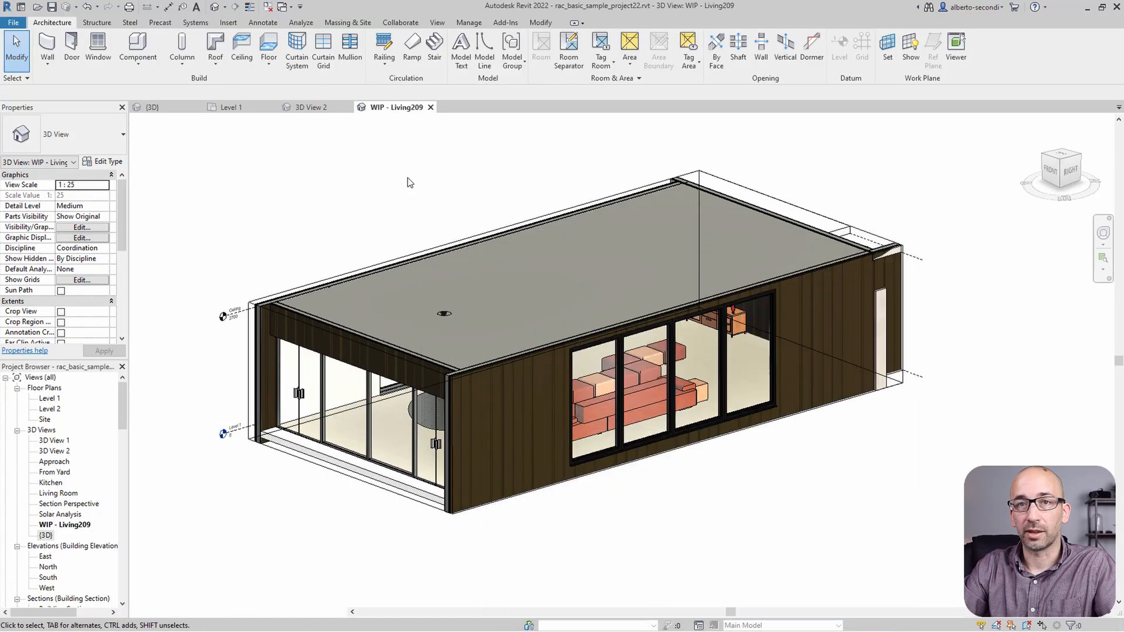
Remove the hanging fireplace from the living room and send the view to FormIt
{"action": "left_click", "coordinate": [430, 430]}
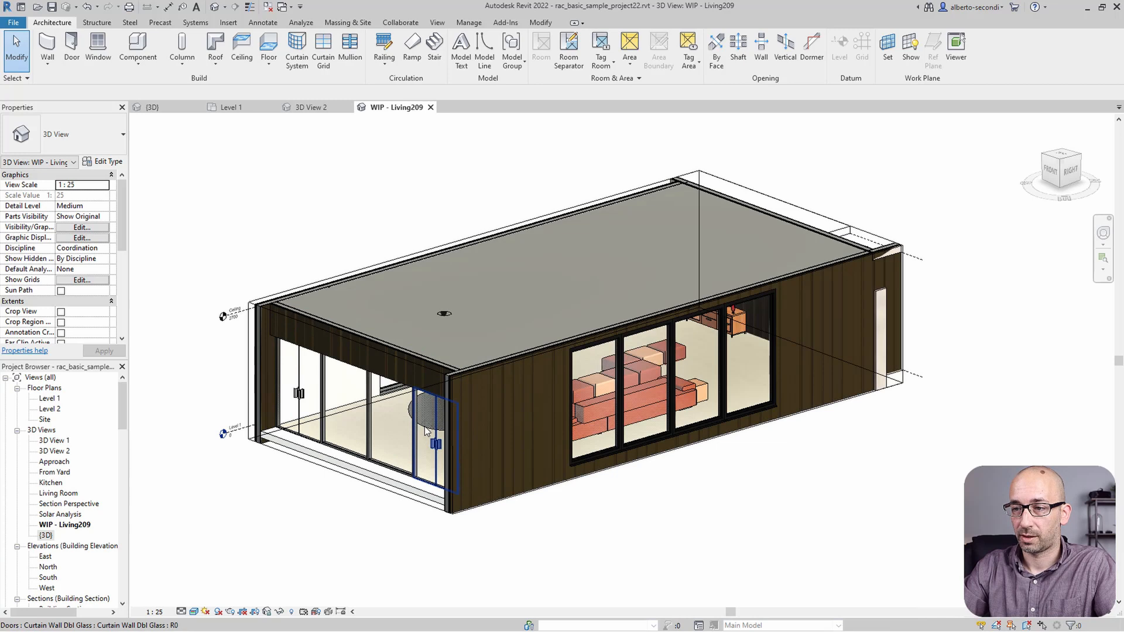
{"action": "left_click", "coordinate": [430, 413]}
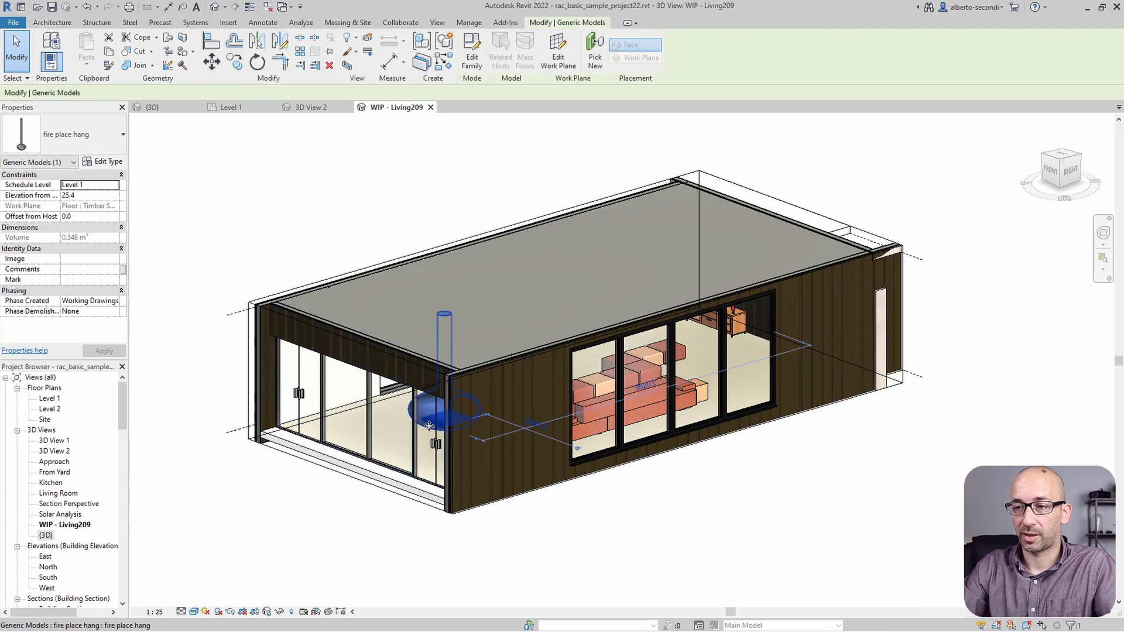
{"action": "mouse_move", "coordinate": [429, 425]}
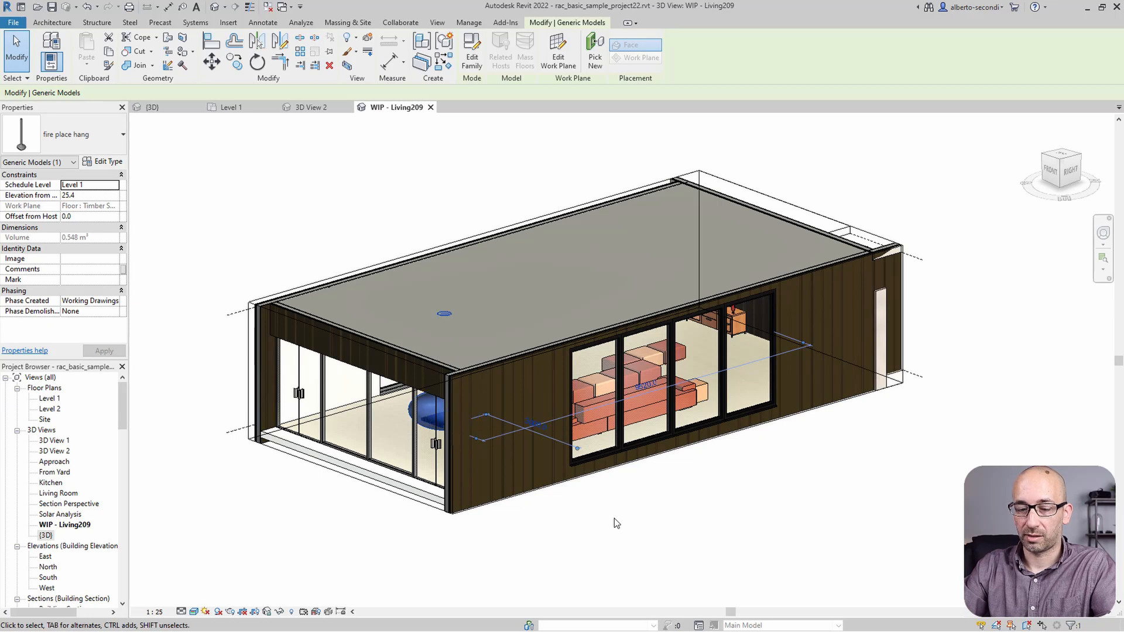
{"action": "key", "text": "e"}
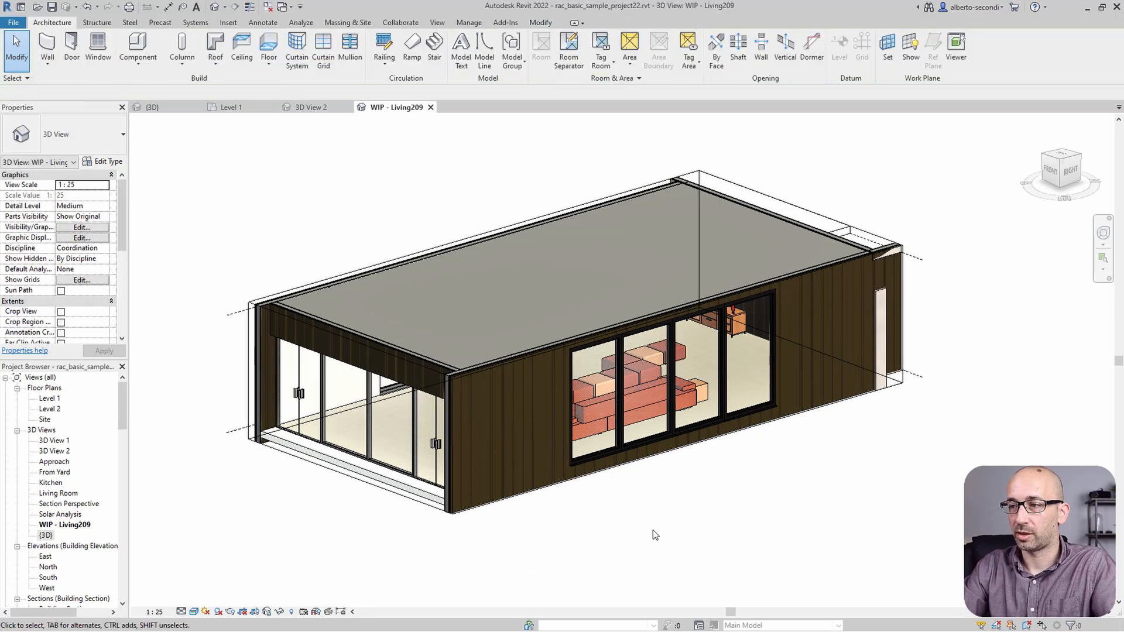
{"action": "mouse_move", "coordinate": [661, 536]}
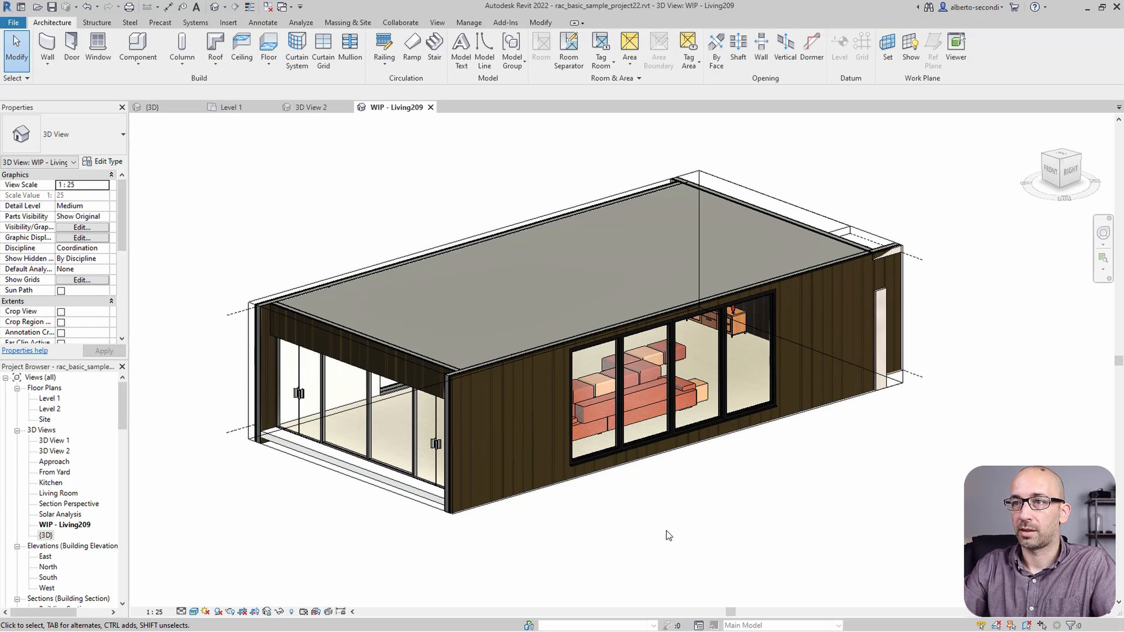
{"action": "left_click", "coordinate": [347, 23]}
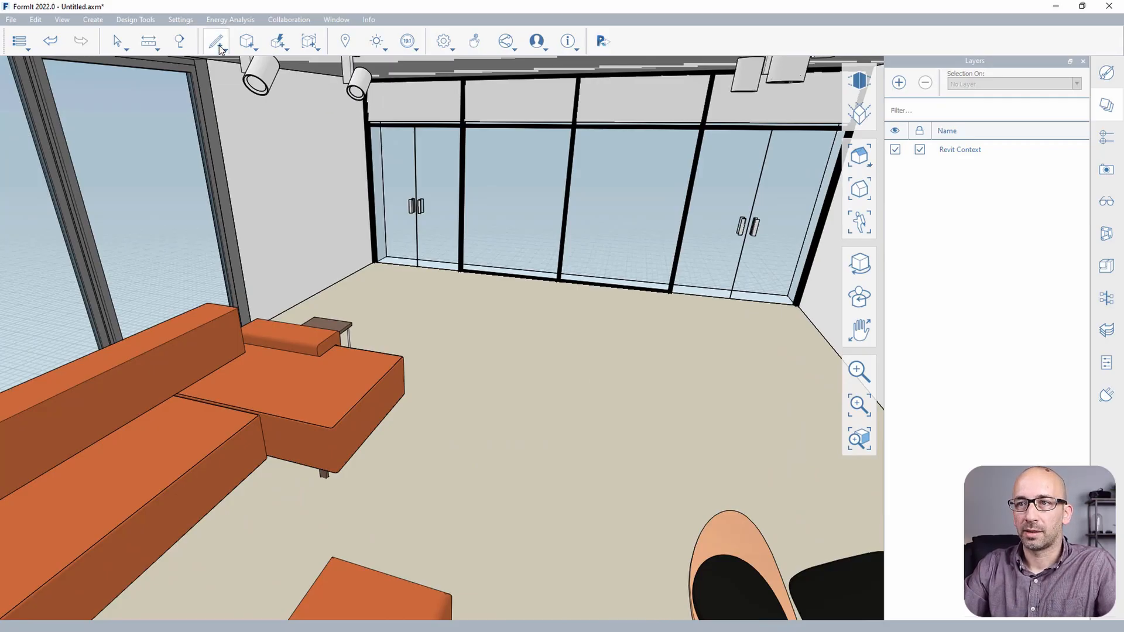
Sketch the fireplace footprint on the living room floor with the Line tool
{"action": "left_click", "coordinate": [216, 41]}
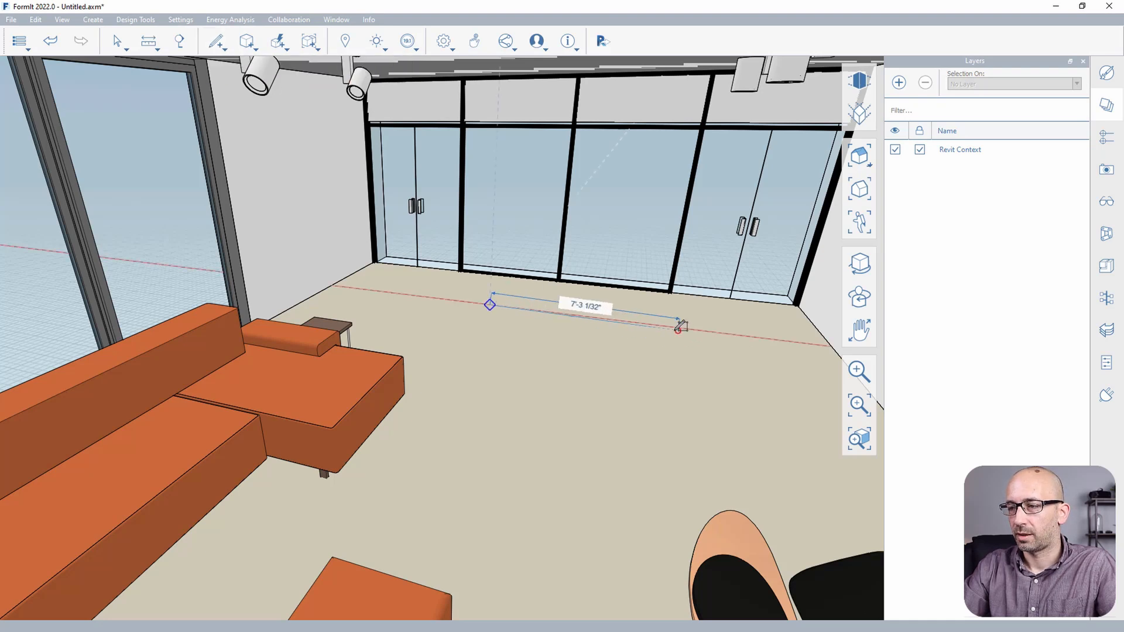
{"action": "left_click_drag", "start_coordinate": [677, 328], "coordinate": [661, 387]}
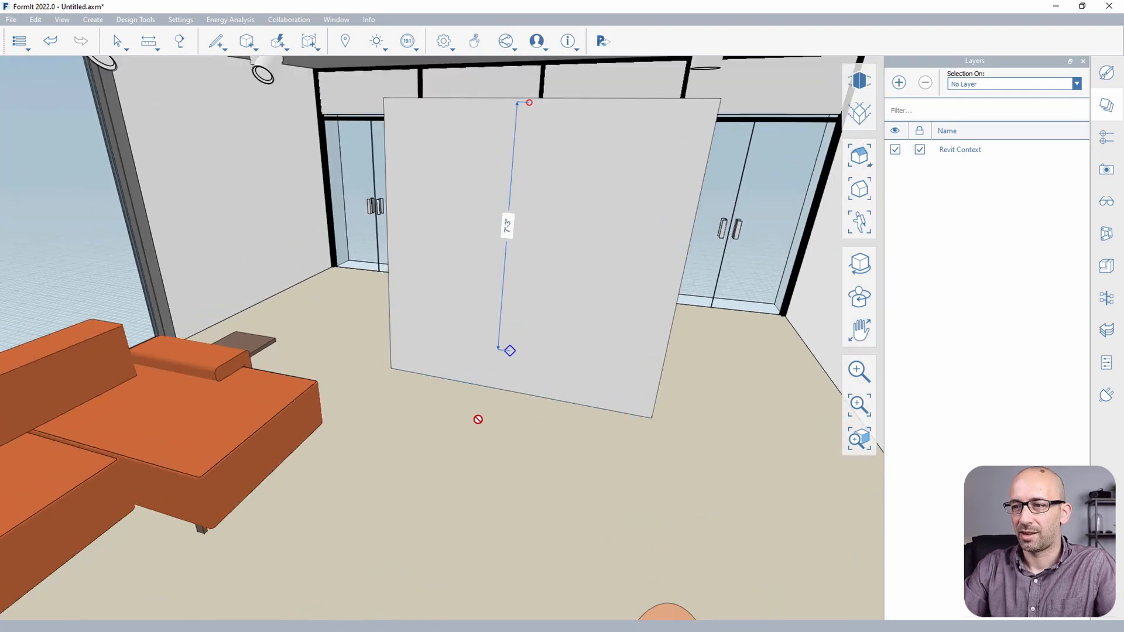
{"action": "left_click", "coordinate": [124, 41]}
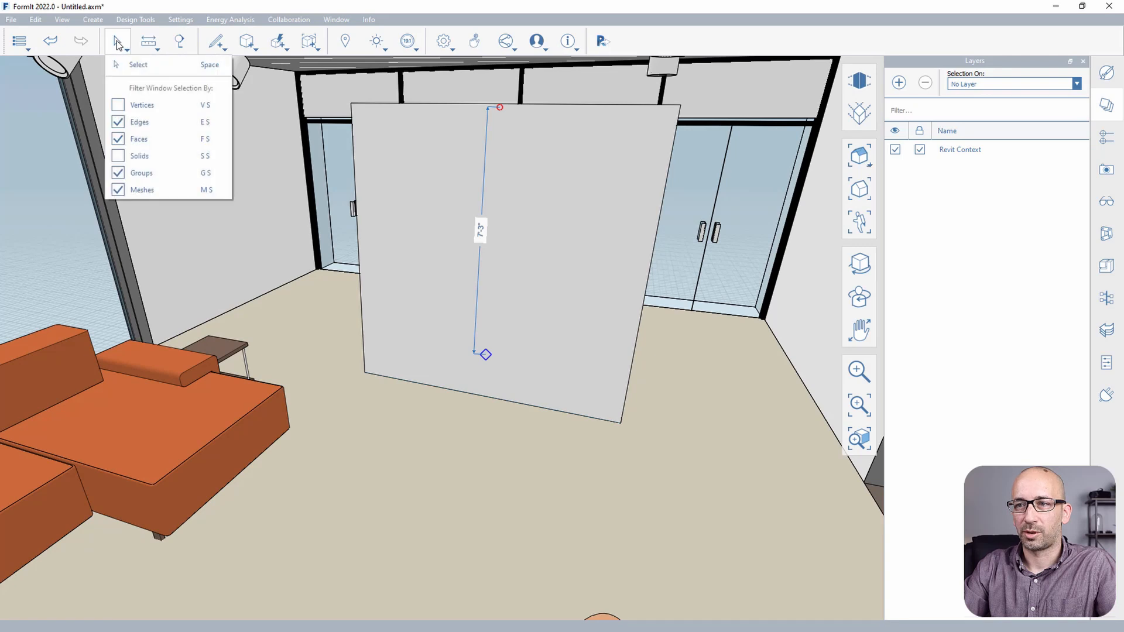
{"action": "left_click", "coordinate": [216, 41]}
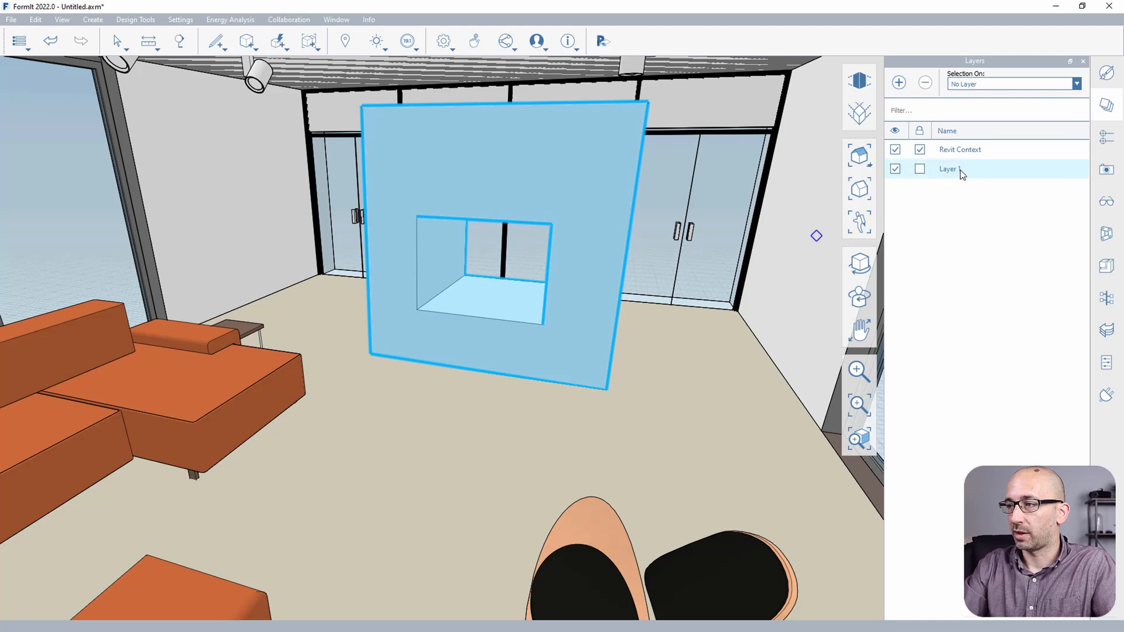
Rename the new layer Fireplace and place the fireplace block on it
{"action": "double_click", "coordinate": [947, 168]}
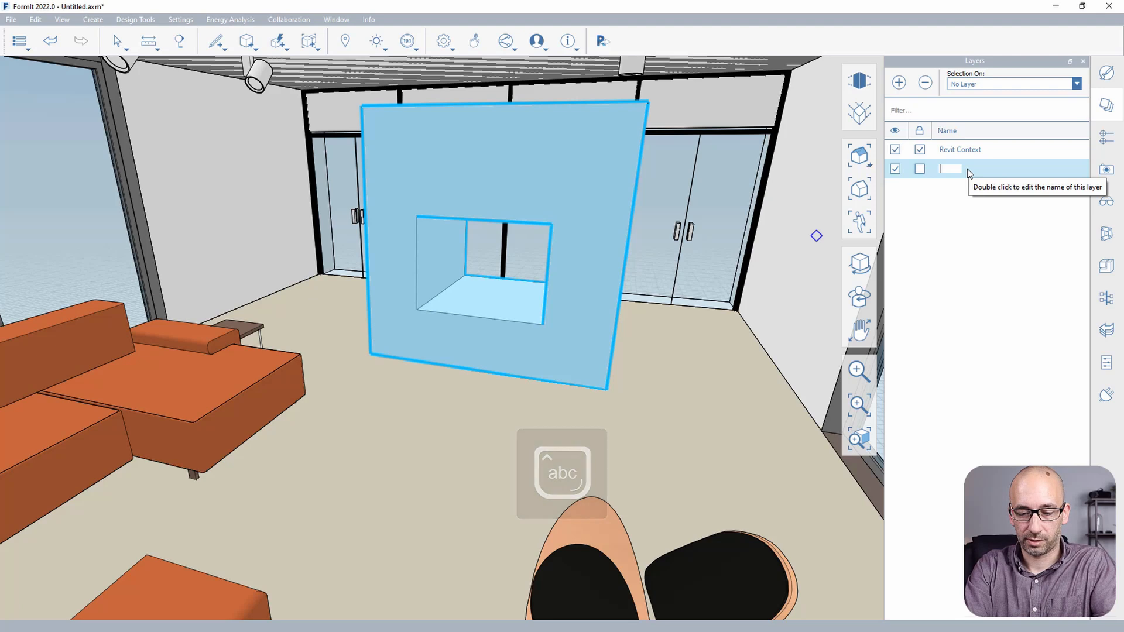
{"action": "type", "text": "Fireplace"}
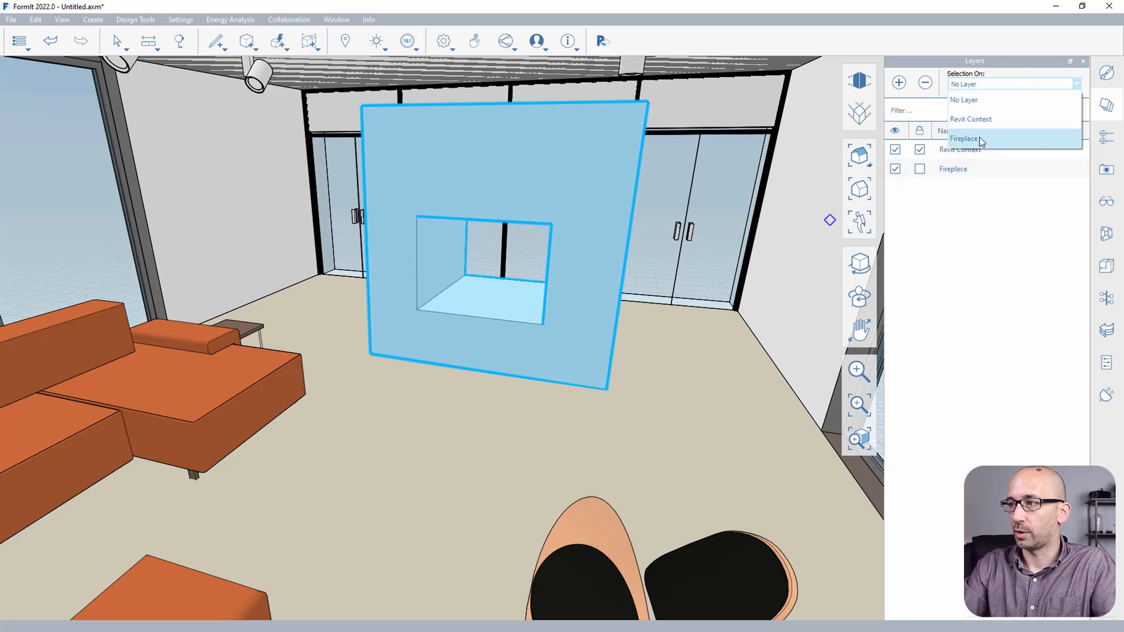
{"action": "left_click", "coordinate": [964, 138]}
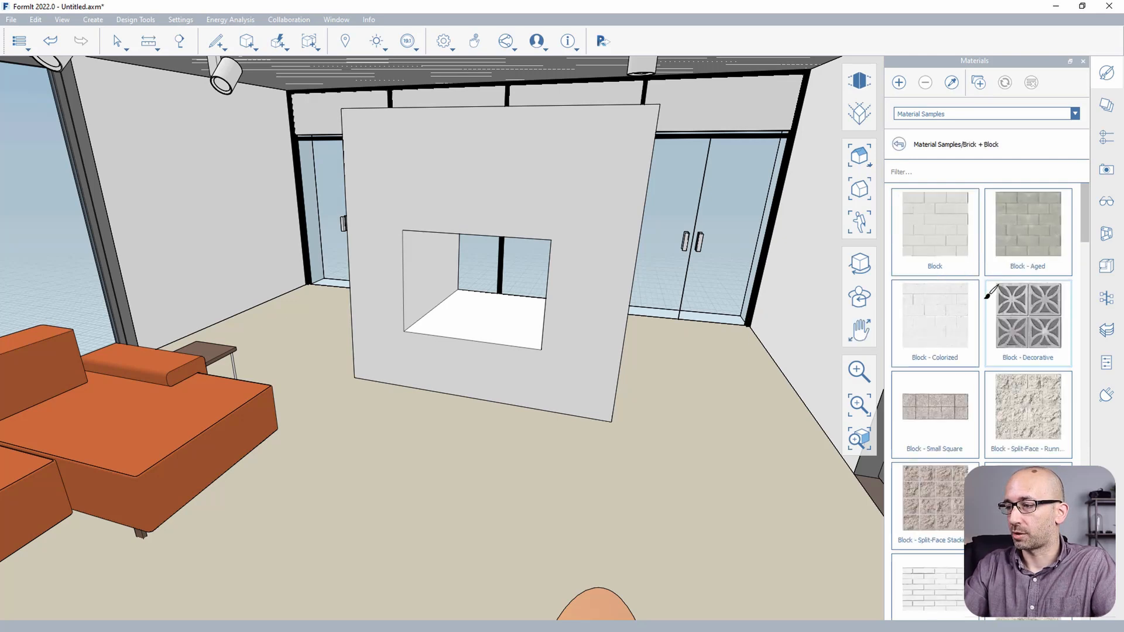
Add the Brick - 12in Uniform Running sample to the sketch and pick it for painting
{"action": "scroll", "scroll_direction": "down", "scroll_amount": 3}
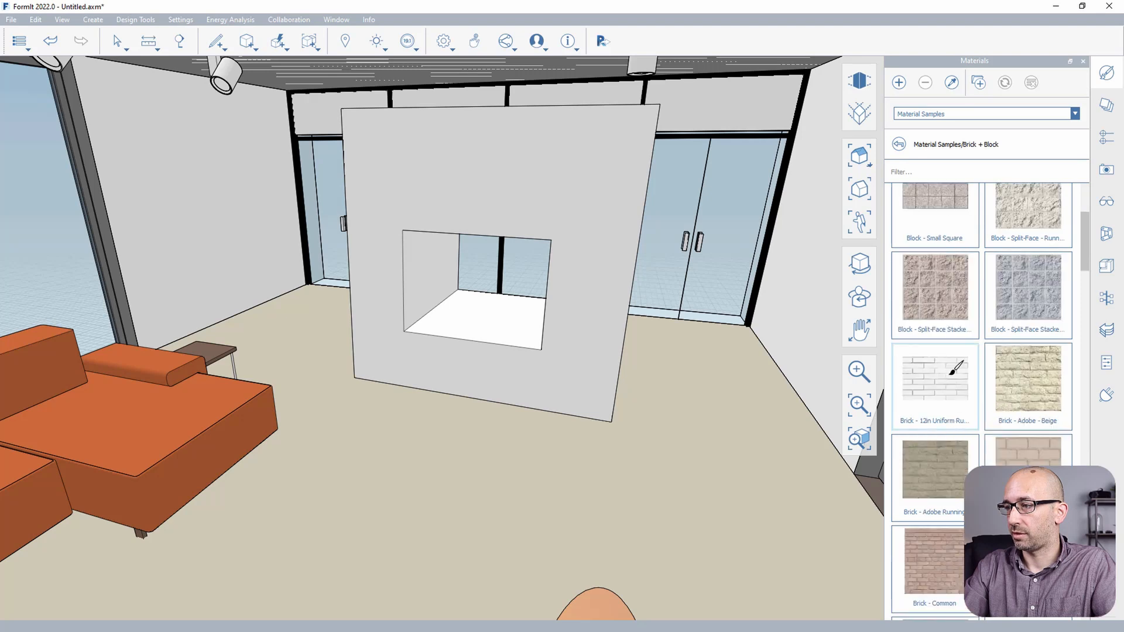
{"action": "left_click", "coordinate": [1073, 113]}
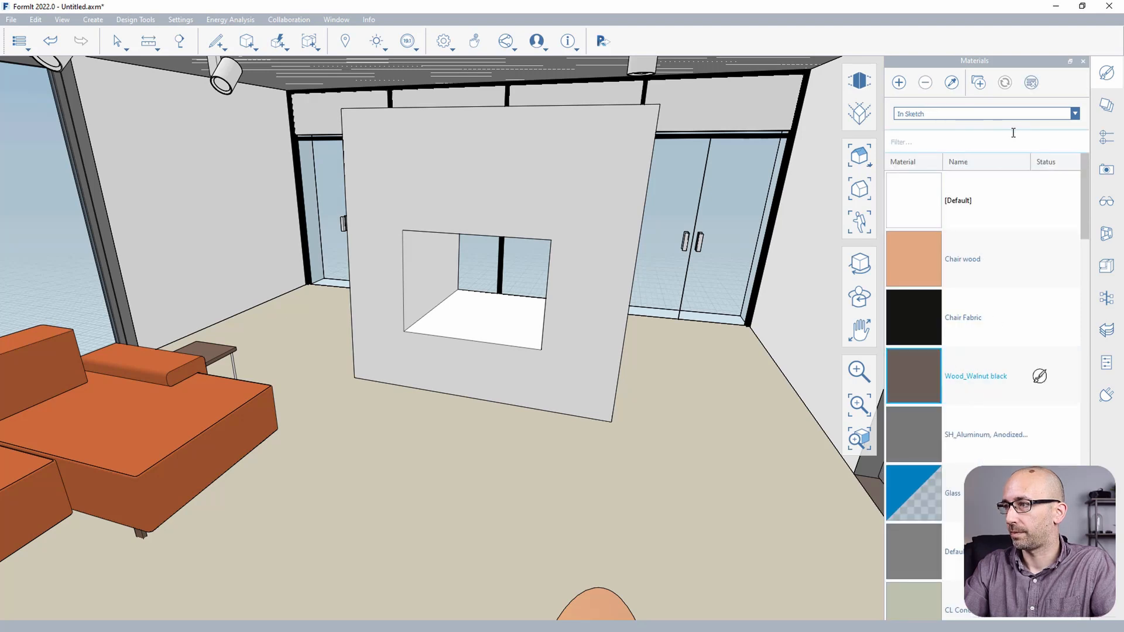
{"action": "left_click", "coordinate": [1073, 113]}
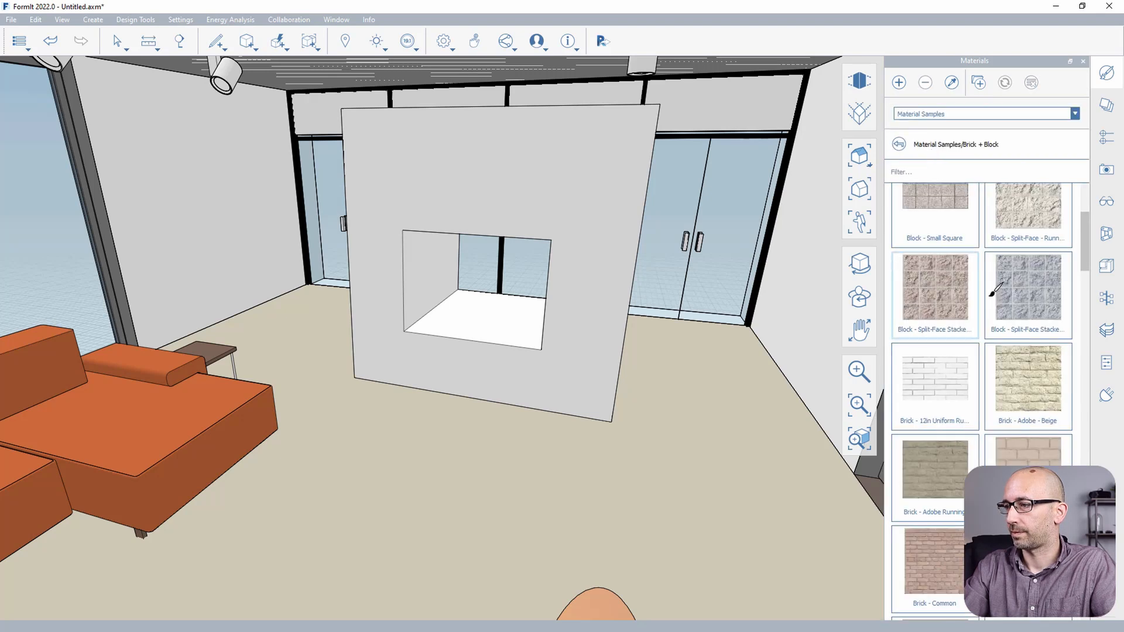
{"action": "left_click", "coordinate": [1073, 113]}
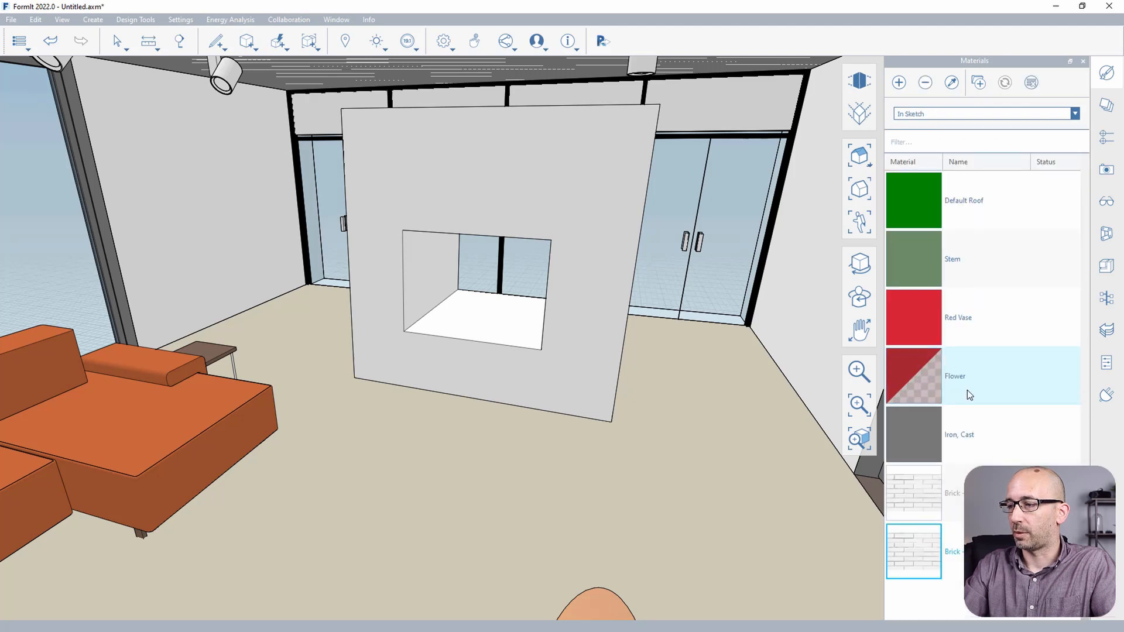
{"action": "left_click", "coordinate": [530, 199]}
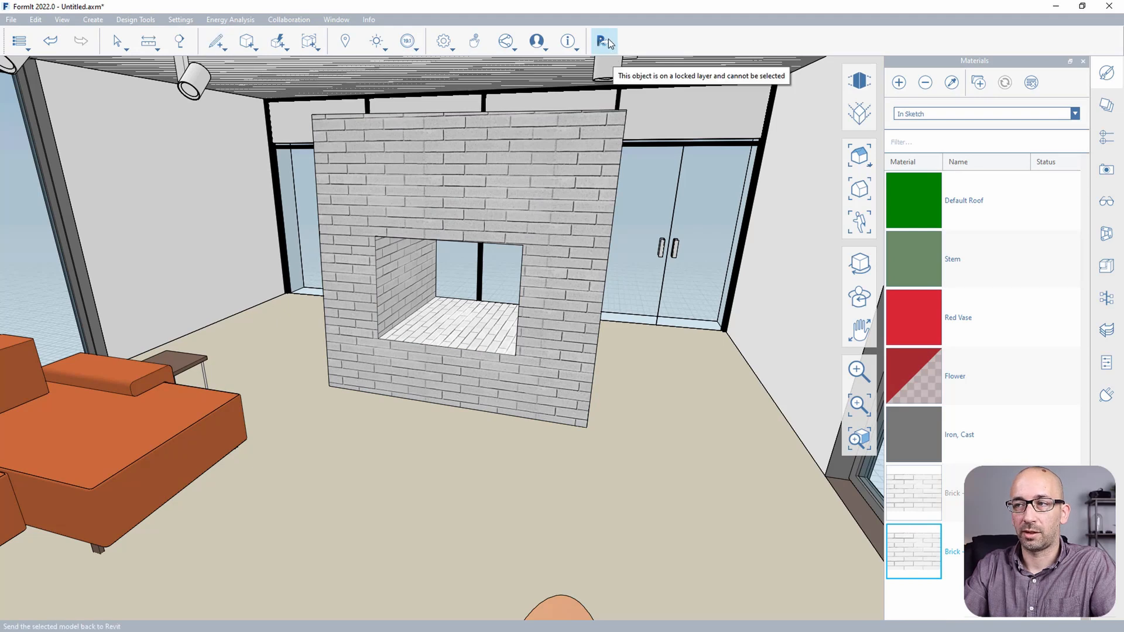
Send all visible objects except the Revit Context layer back to Revit
{"action": "left_click", "coordinate": [603, 41]}
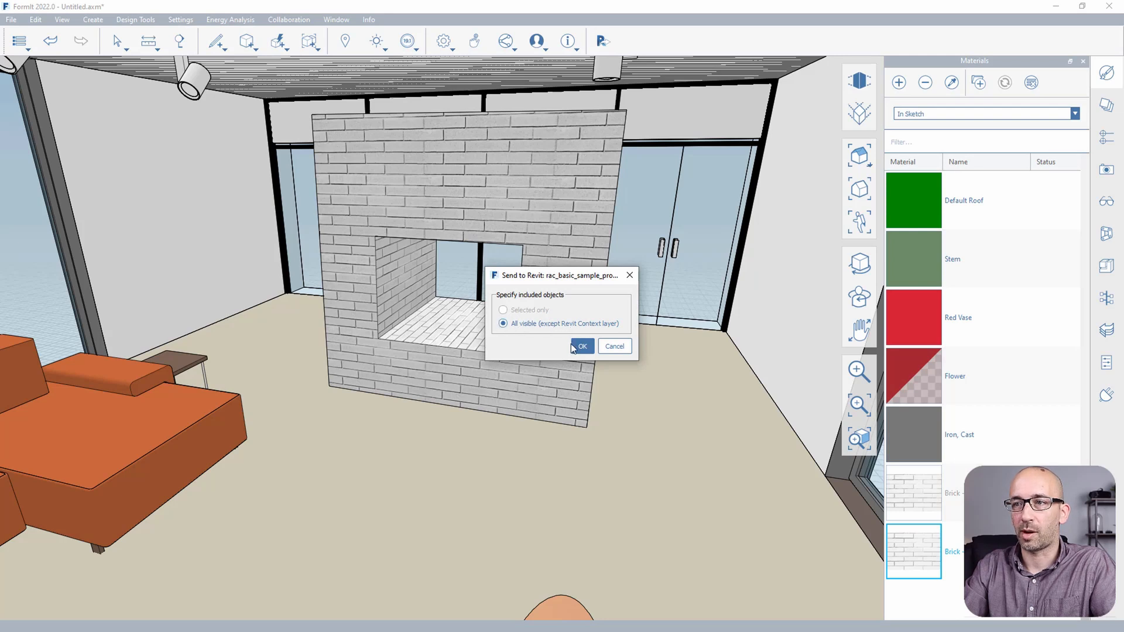
{"action": "left_click", "coordinate": [582, 346]}
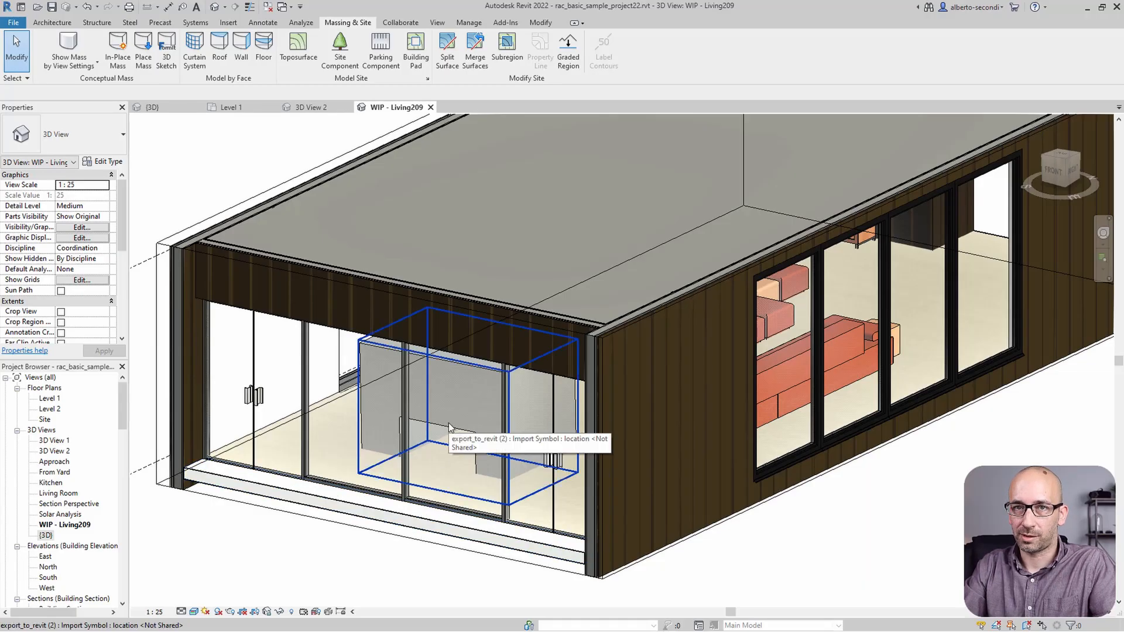
Select the export_to_revit import and set its Base Level to Level 1
{"action": "left_click", "coordinate": [466, 427]}
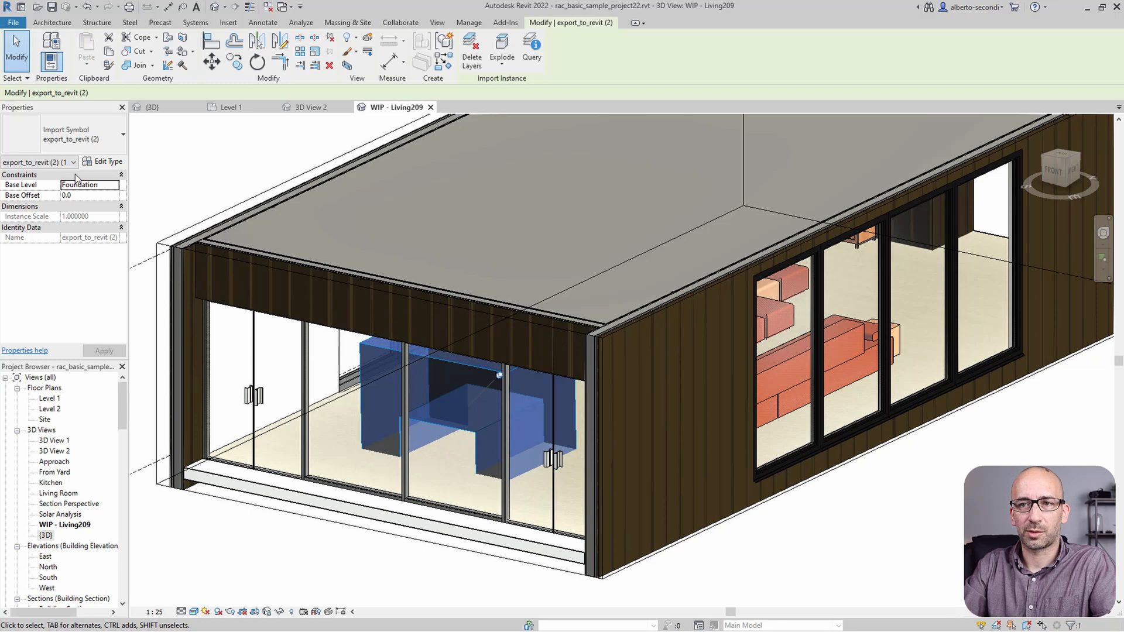
{"action": "left_click", "coordinate": [114, 185]}
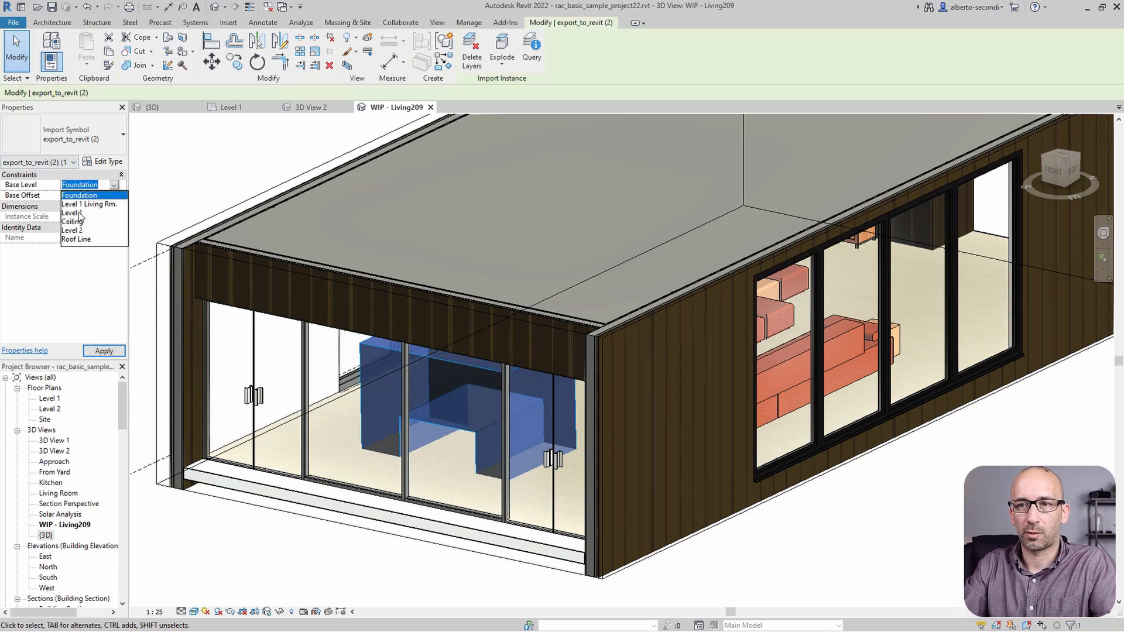
{"action": "left_click", "coordinate": [70, 212]}
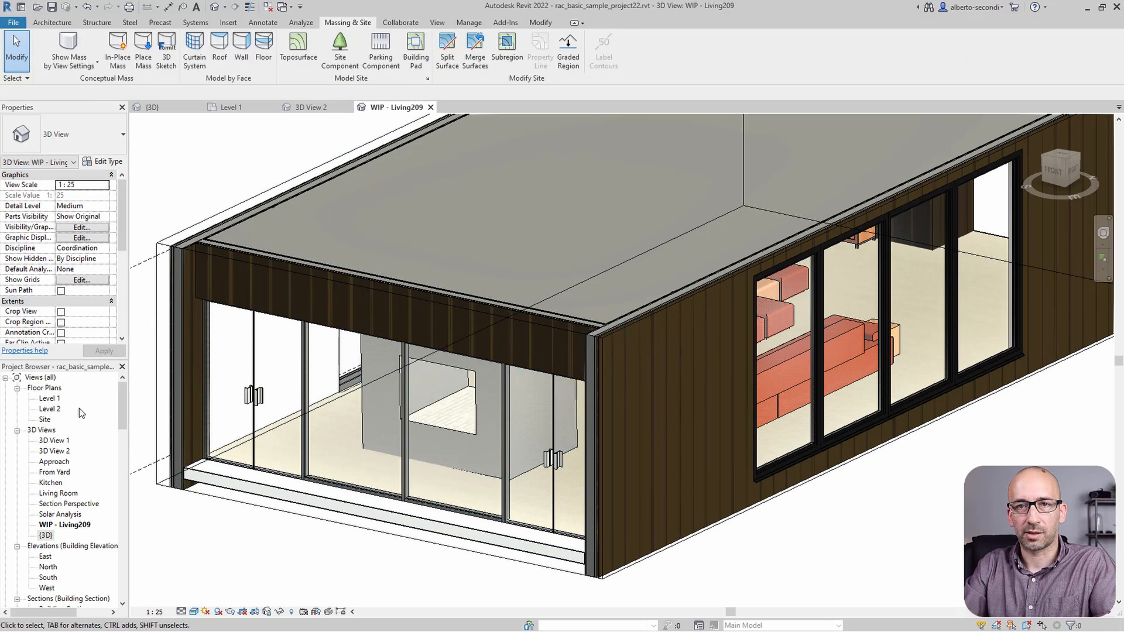
{"action": "mouse_move", "coordinate": [272, 233]}
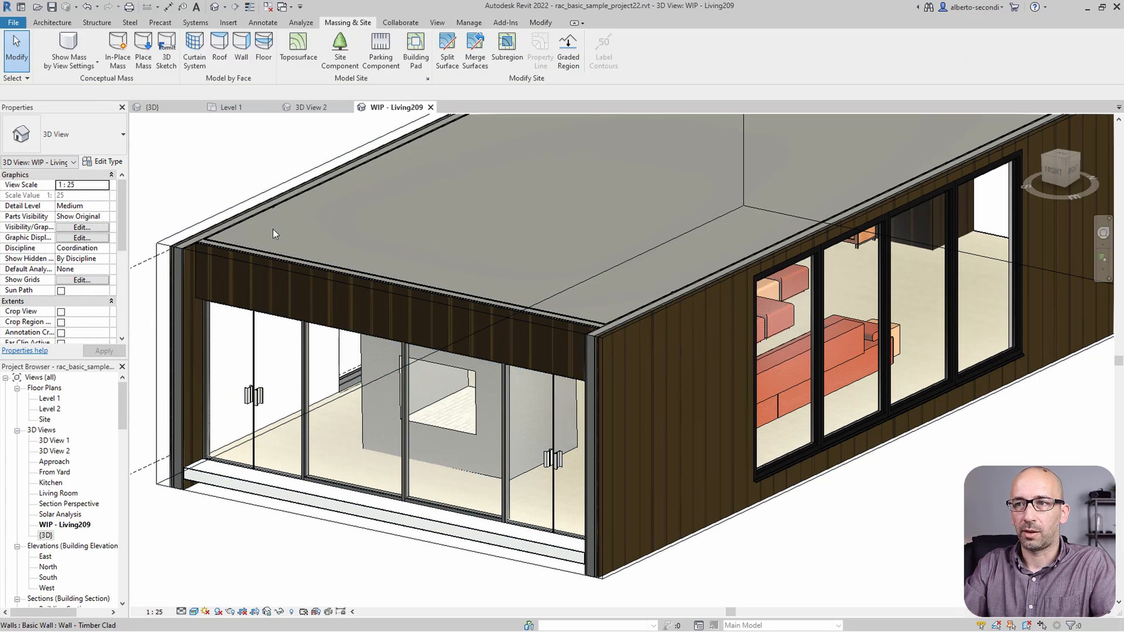
Switch to the 3D View 2 interior perspective of the living room
{"action": "left_click", "coordinate": [311, 107]}
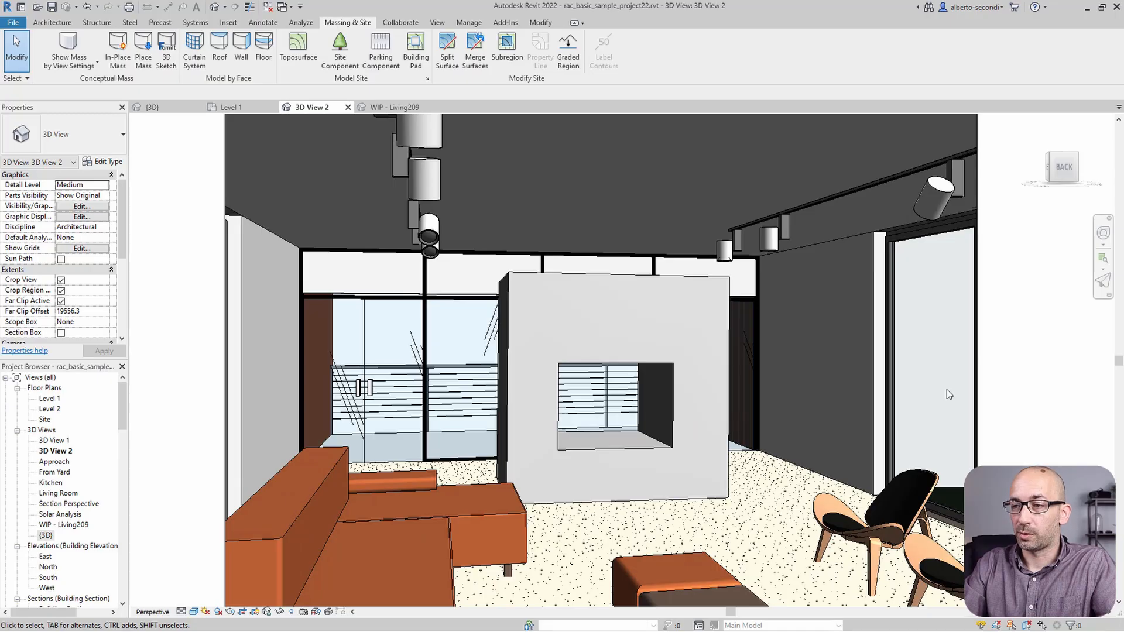
{"action": "mouse_move", "coordinate": [616, 280]}
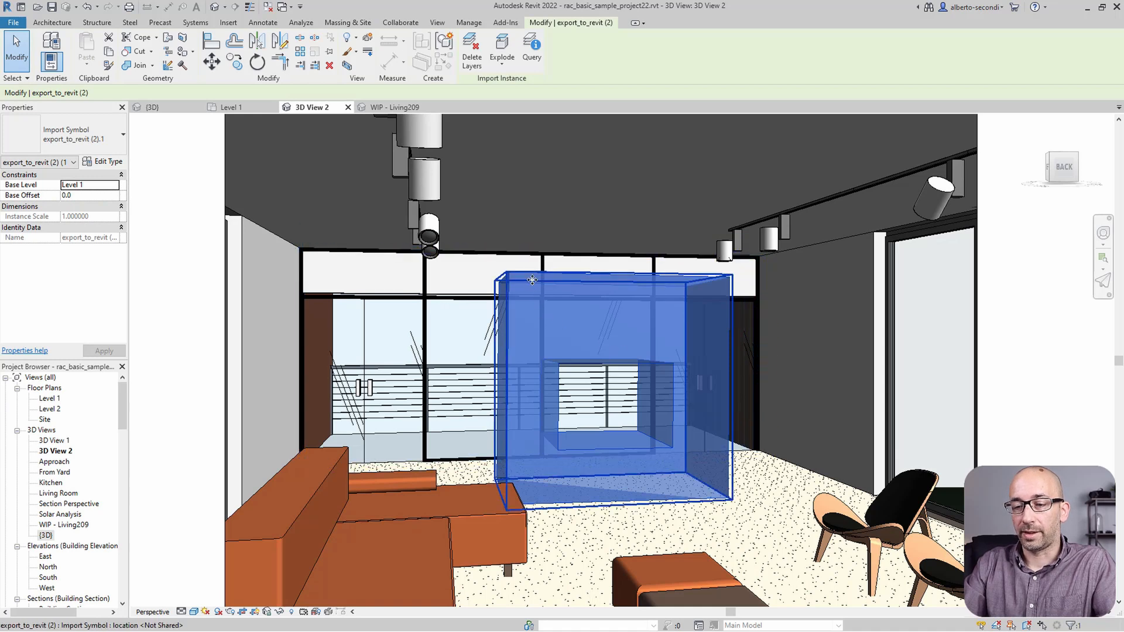
{"action": "mouse_move", "coordinate": [532, 280]}
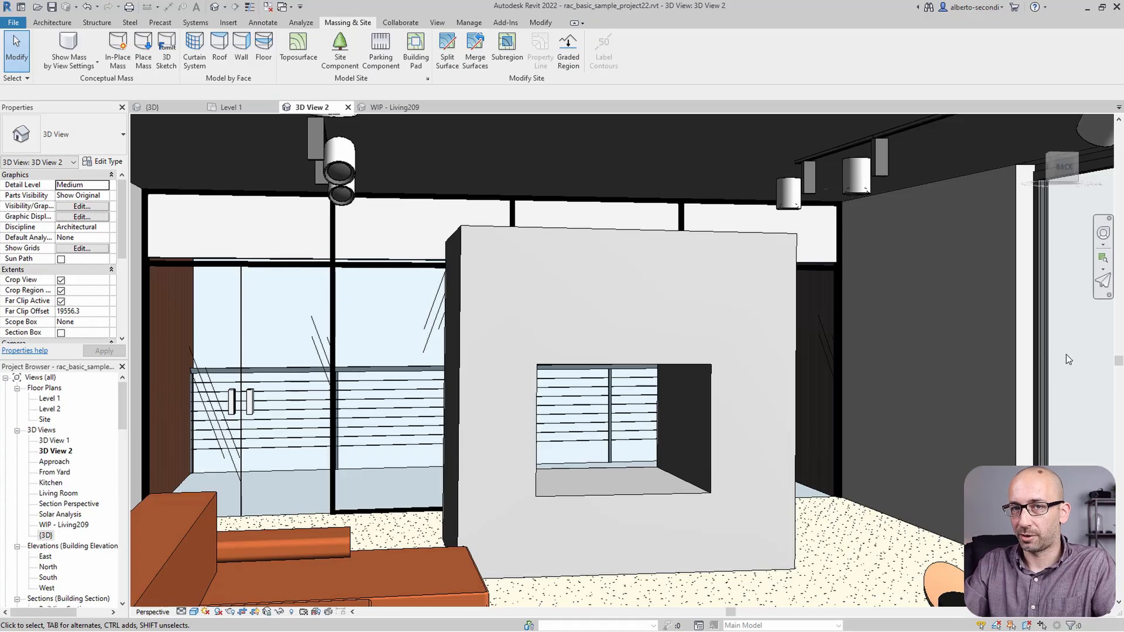
{"action": "mouse_move", "coordinate": [663, 296]}
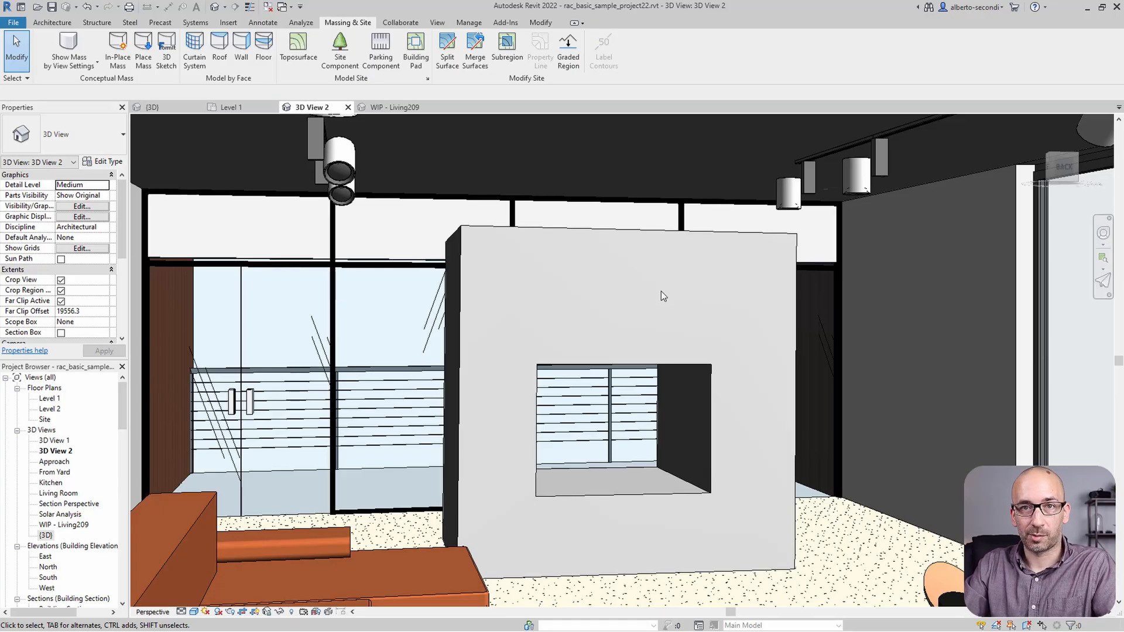
In the Material Browser, select Brick - 12in Uniform Running - Colorized 1 and widen the dialog
{"action": "left_click", "coordinate": [195, 612]}
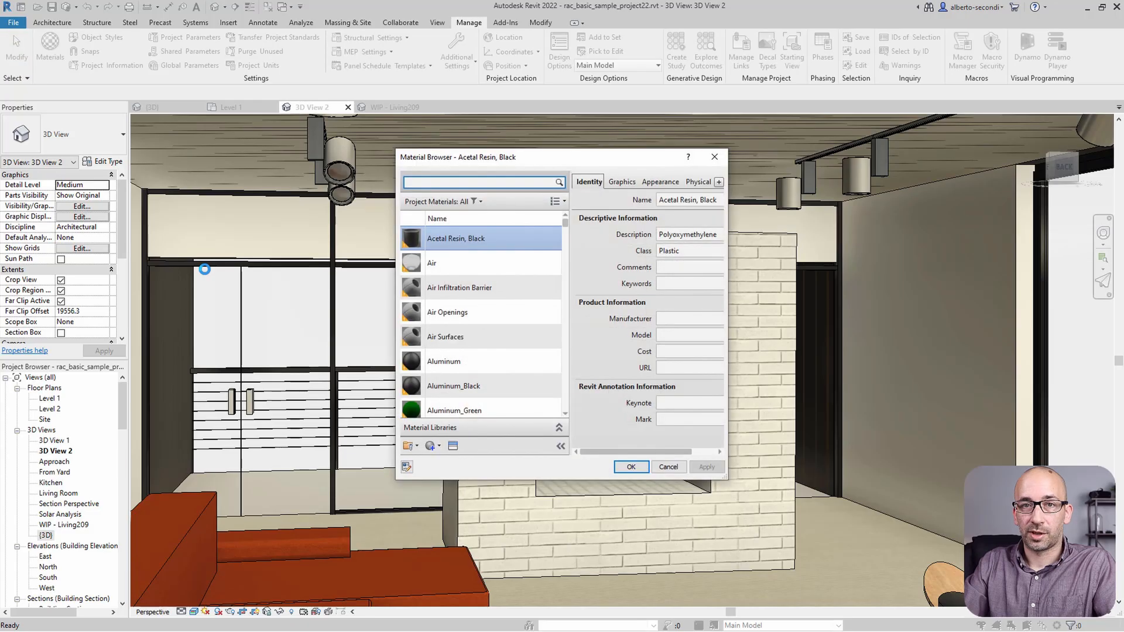
{"action": "mouse_move", "coordinate": [475, 201]}
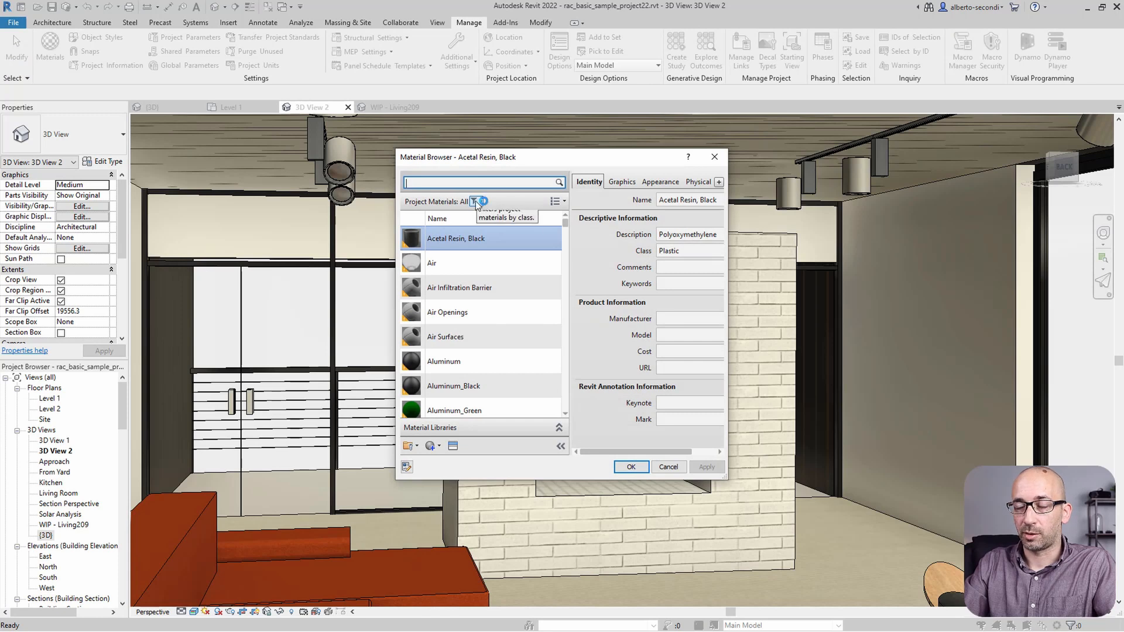
{"action": "left_click", "coordinate": [478, 201]}
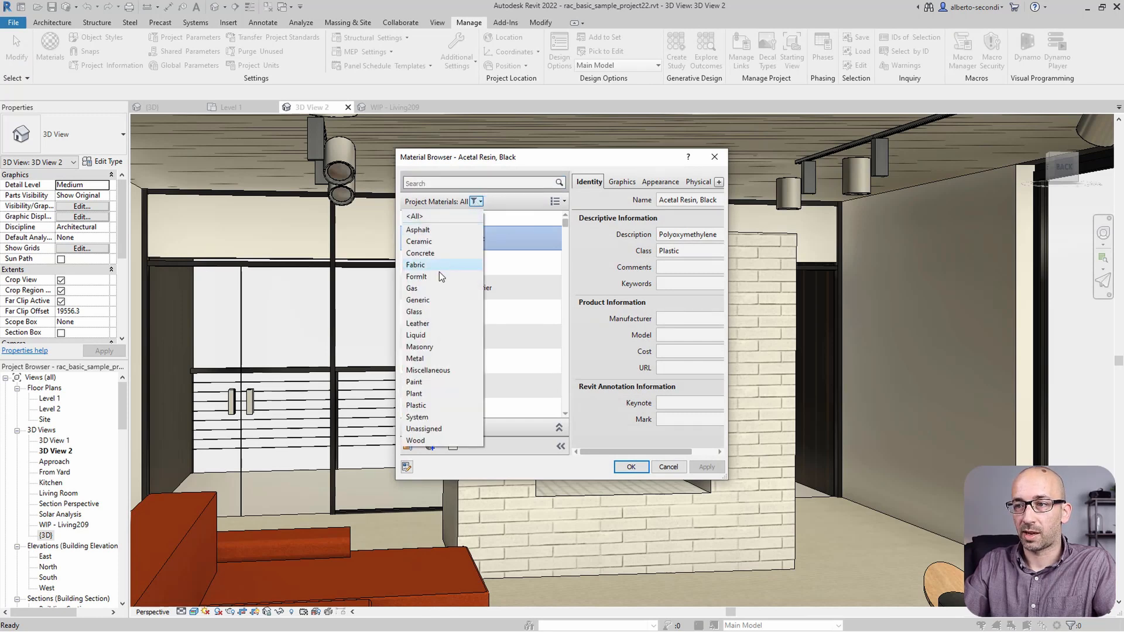
{"action": "left_click", "coordinate": [415, 277]}
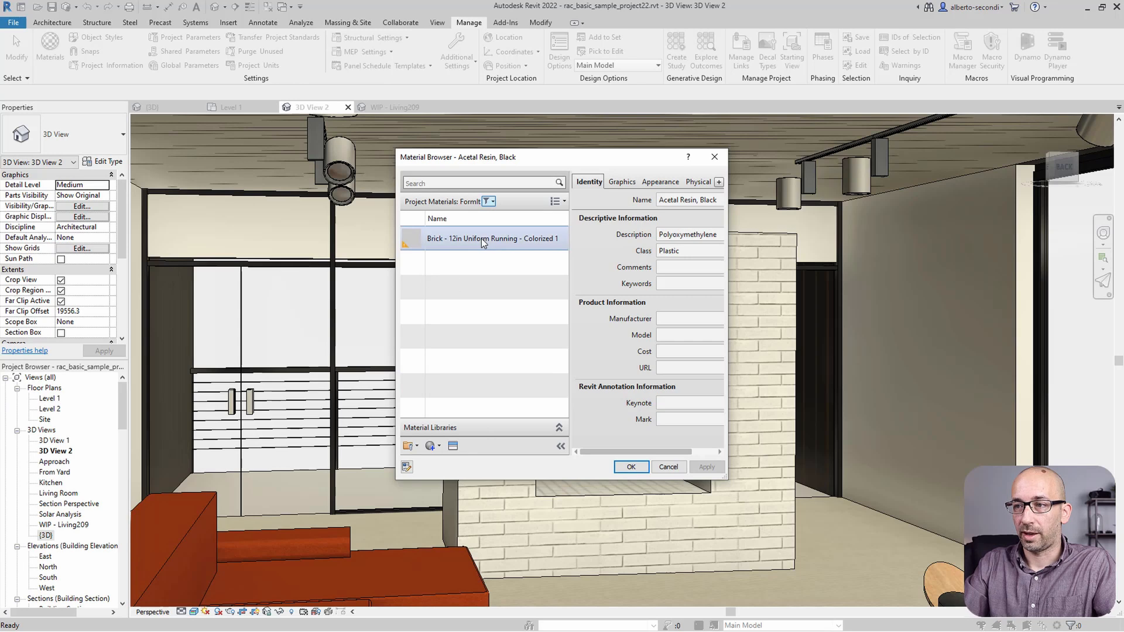
{"action": "left_click", "coordinate": [492, 238]}
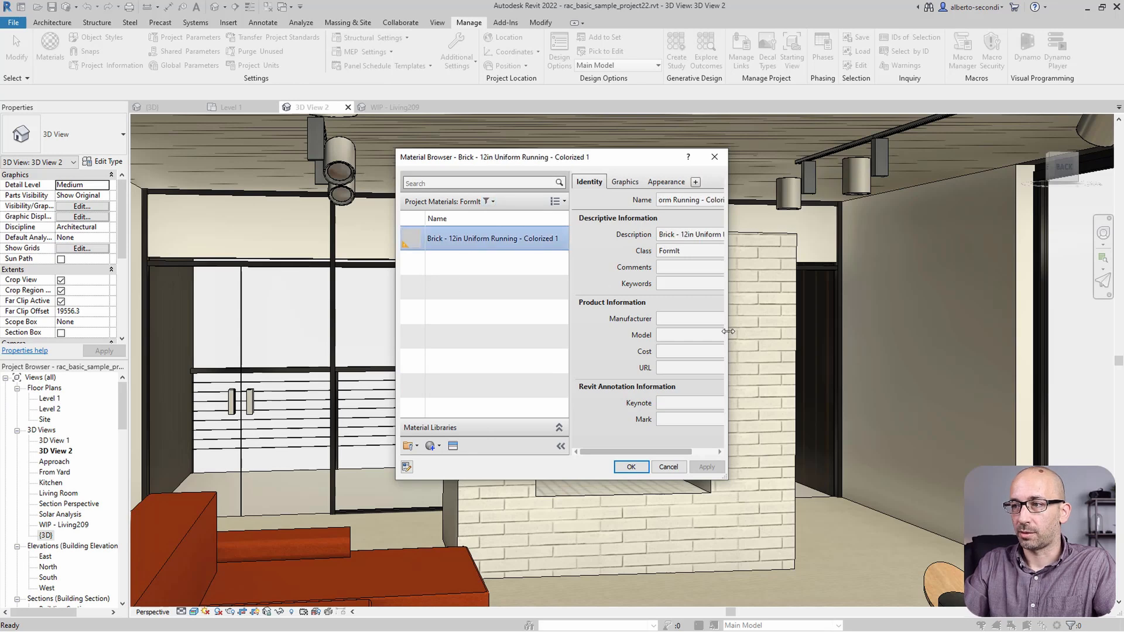
Review the brick material's Graphics and Appearance settings
{"action": "left_click", "coordinate": [696, 181]}
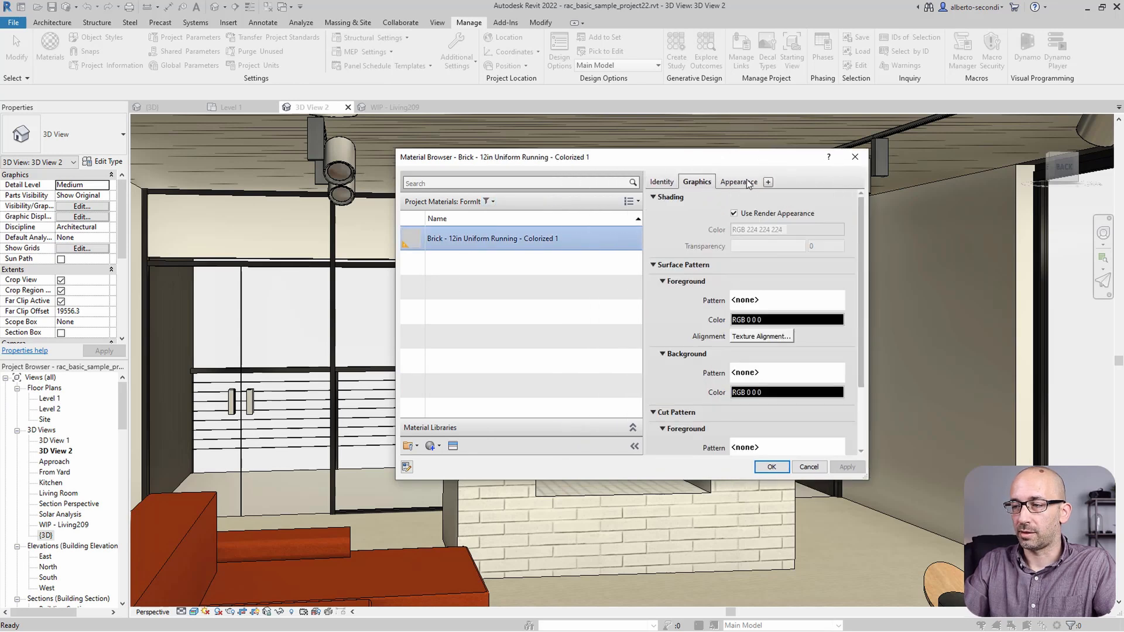
{"action": "left_click", "coordinate": [737, 182]}
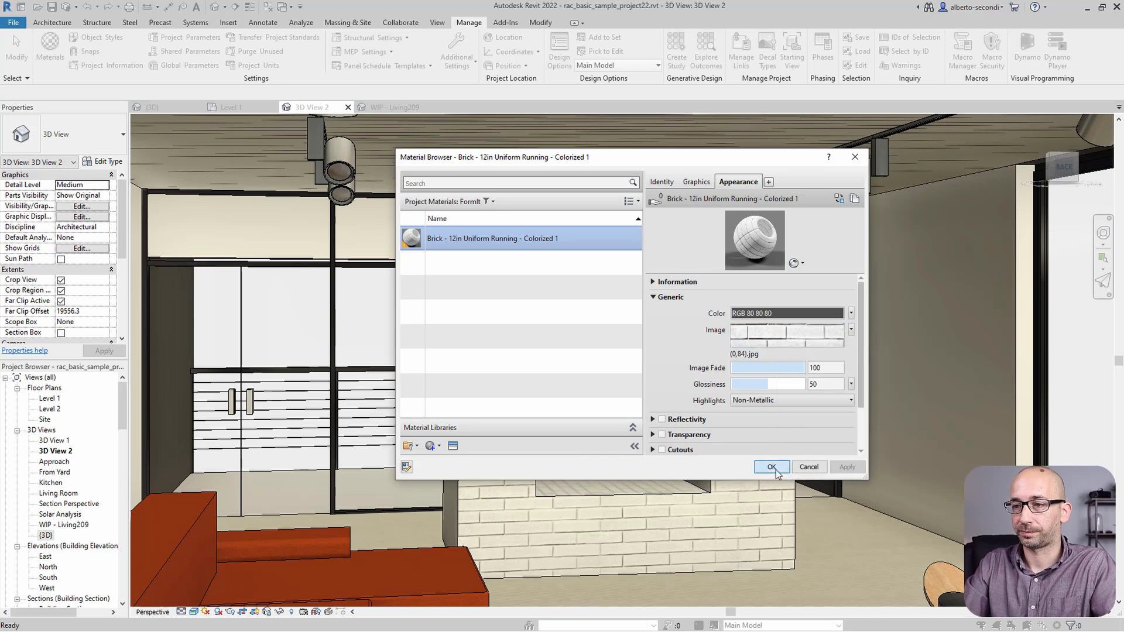
Close the Material Browser and deselect the imported fireplace in the 3D view
{"action": "left_click", "coordinate": [770, 467]}
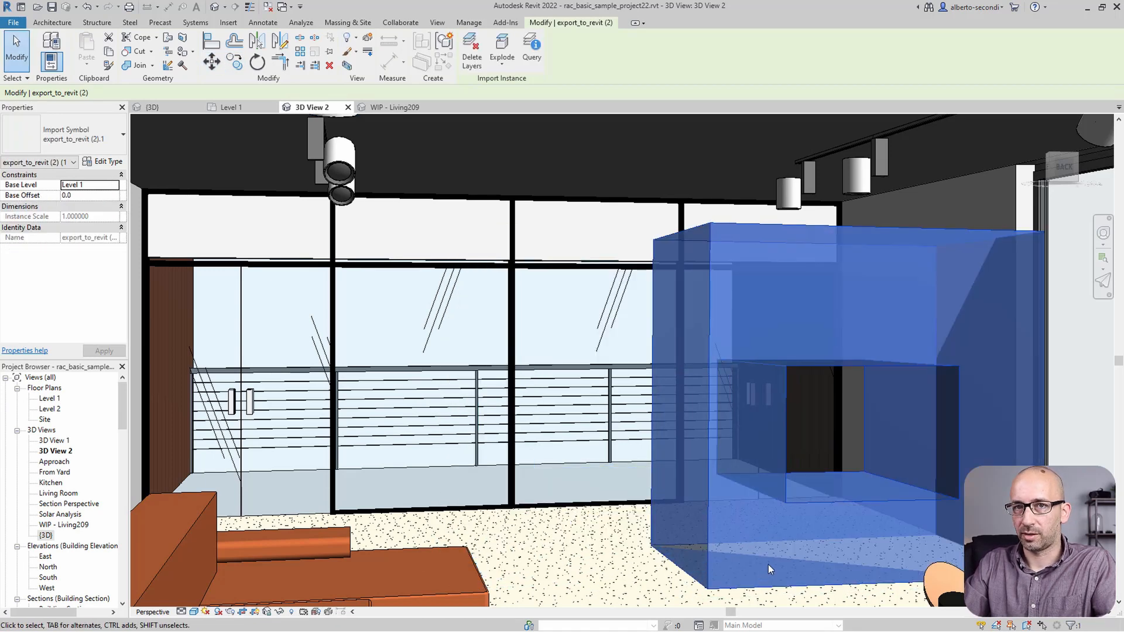
{"action": "mouse_move", "coordinate": [773, 492]}
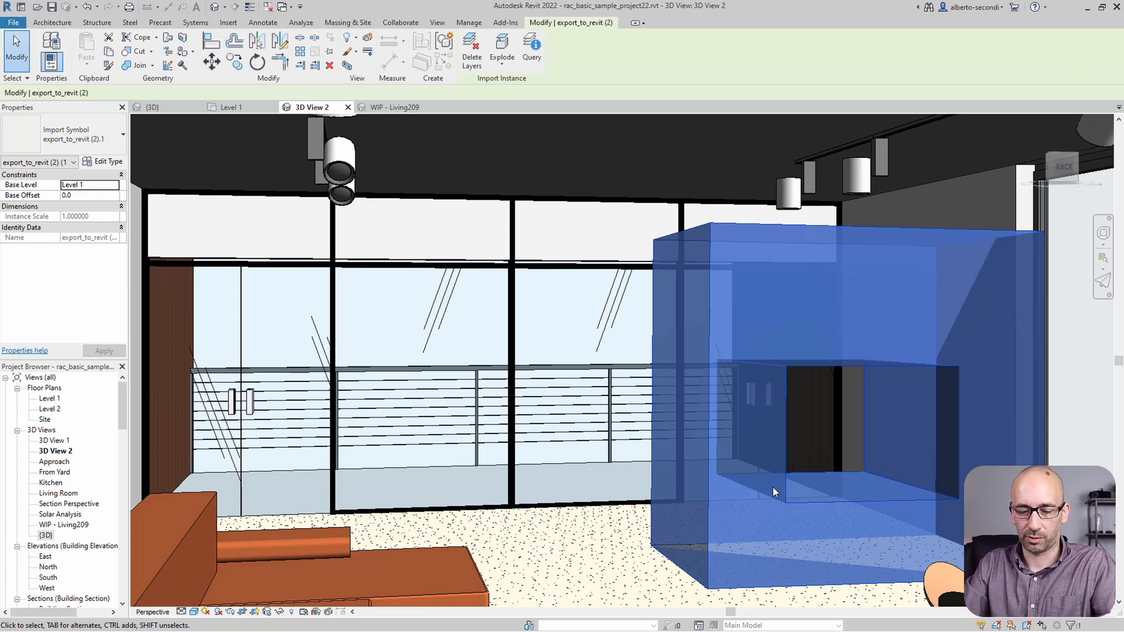
{"action": "left_click", "coordinate": [469, 23]}
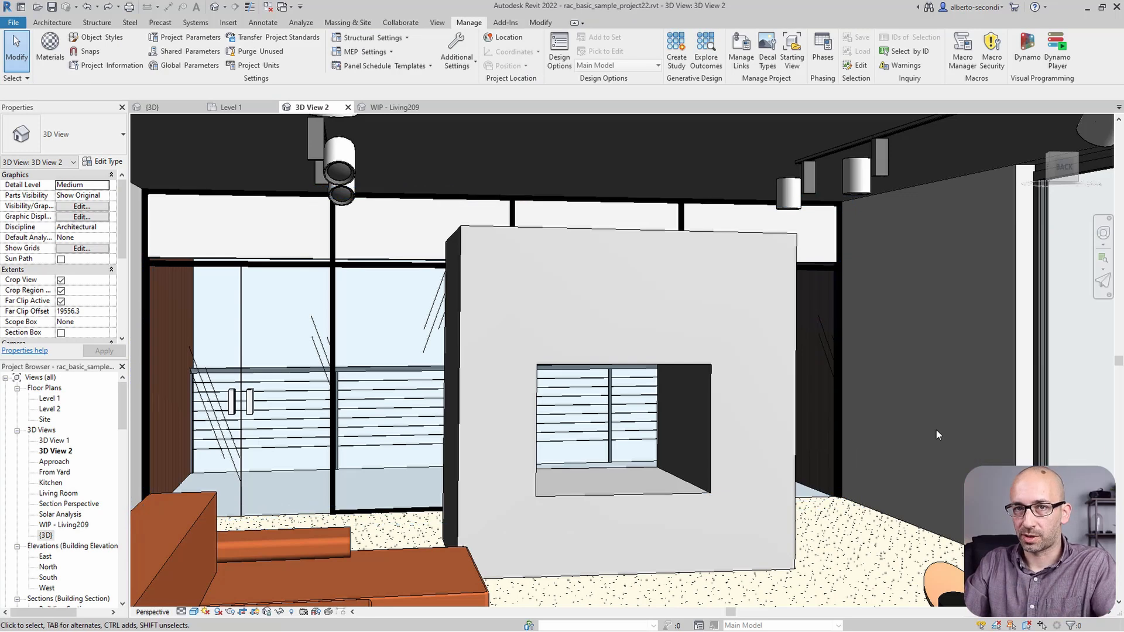
{"action": "mouse_move", "coordinate": [938, 435]}
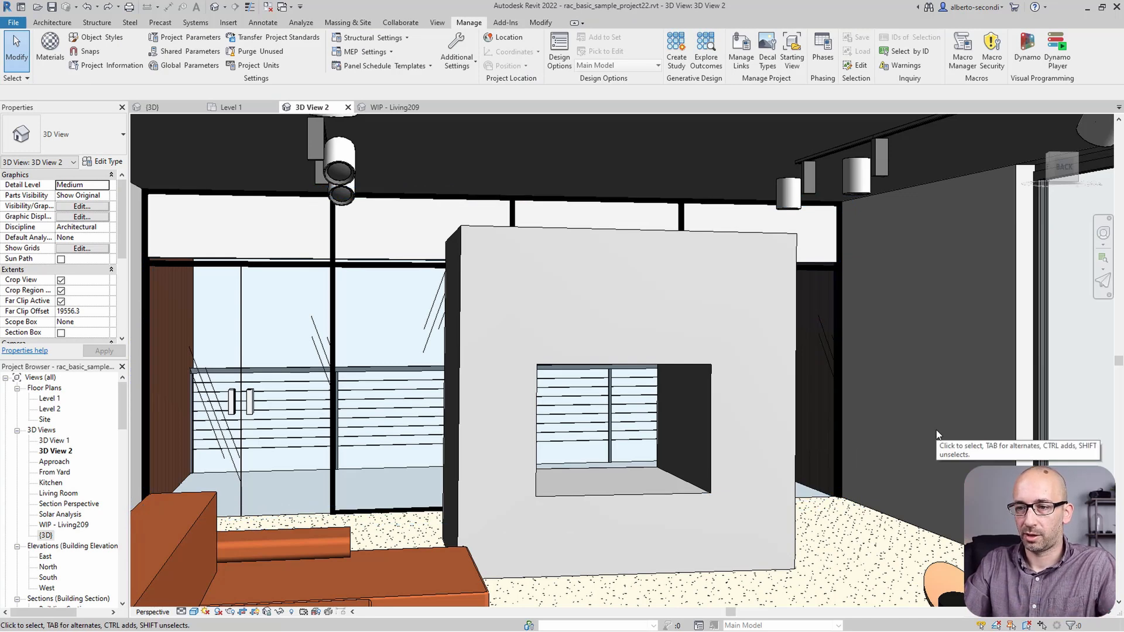
{"action": "mouse_move", "coordinate": [466, 403]}
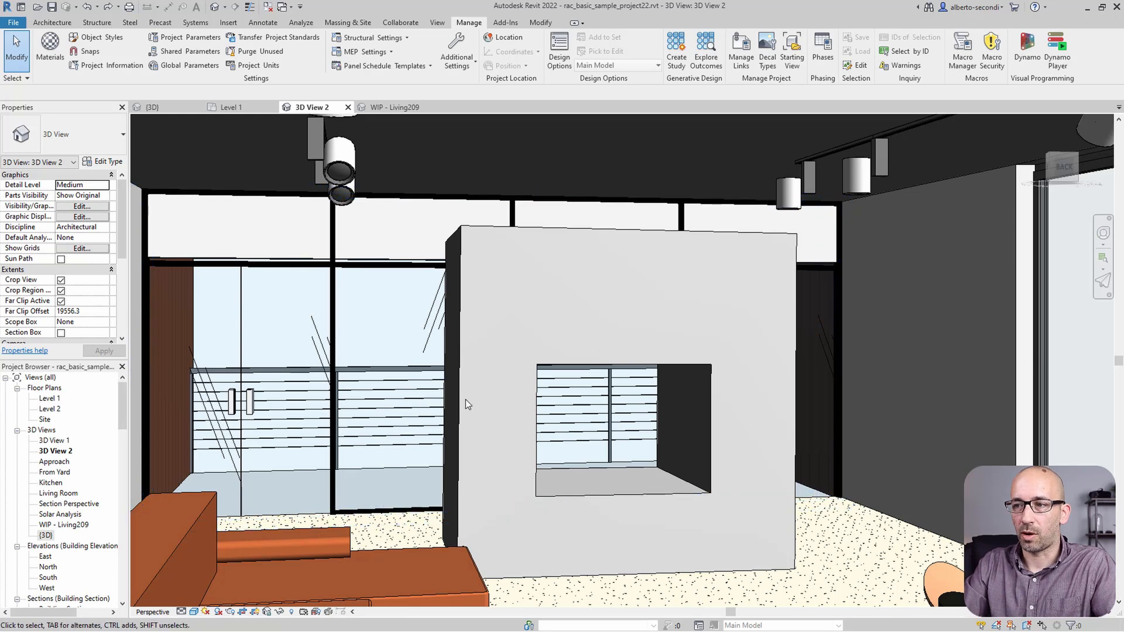
{"action": "mouse_move", "coordinate": [552, 329]}
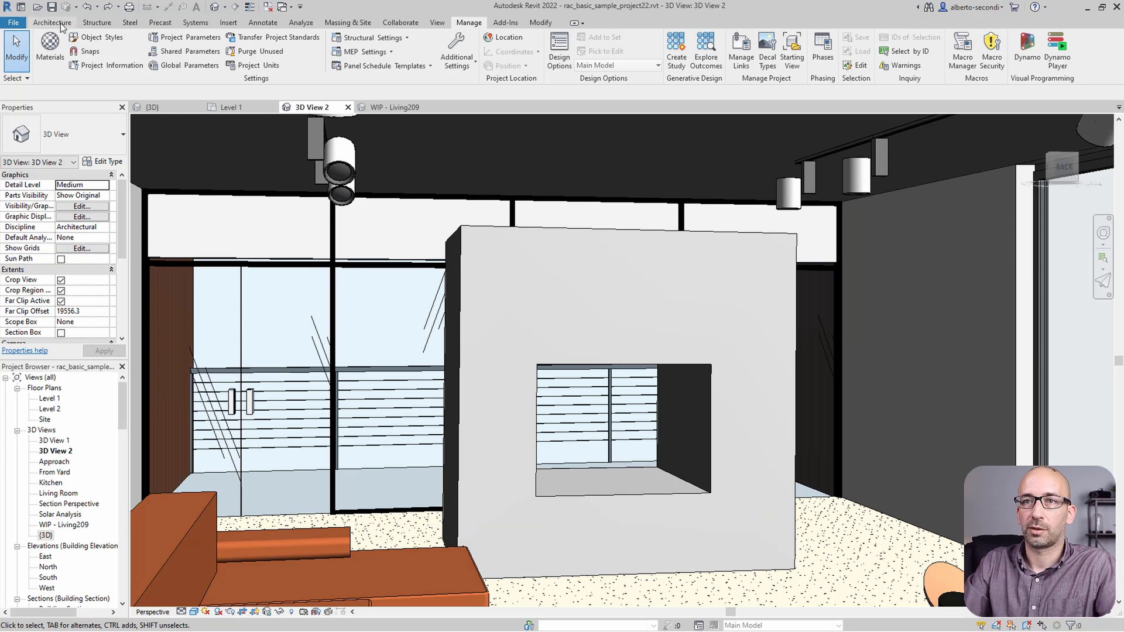
On the Architecture tab, select the export_to_revit fireplace import and show the Component options
{"action": "left_click", "coordinate": [52, 22]}
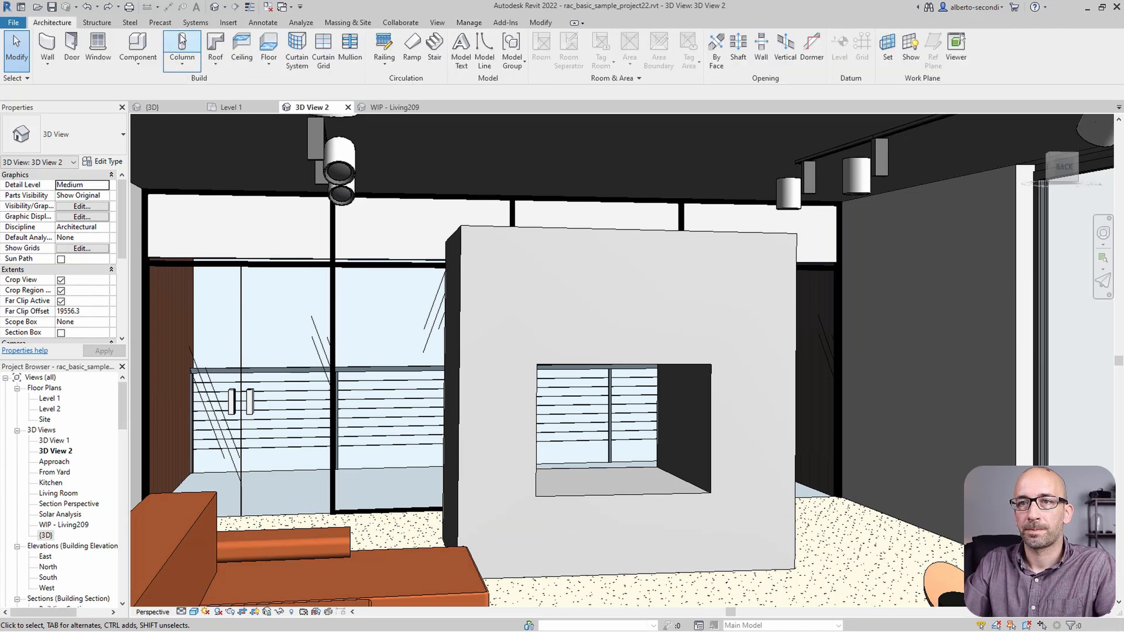
{"action": "left_click", "coordinate": [761, 48]}
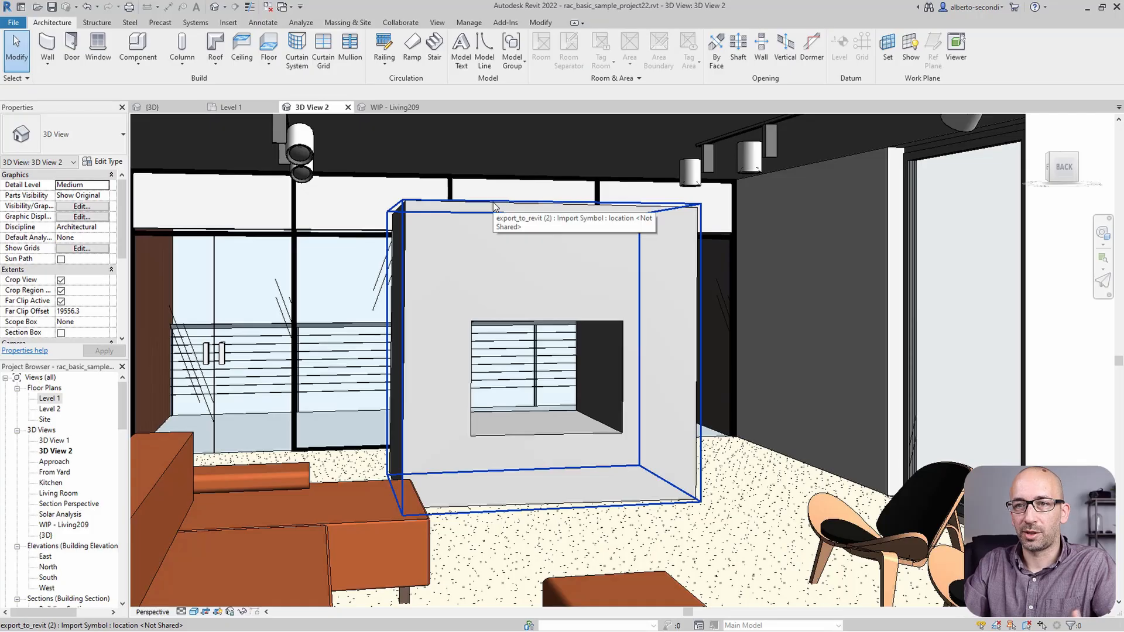
{"action": "left_click", "coordinate": [545, 351]}
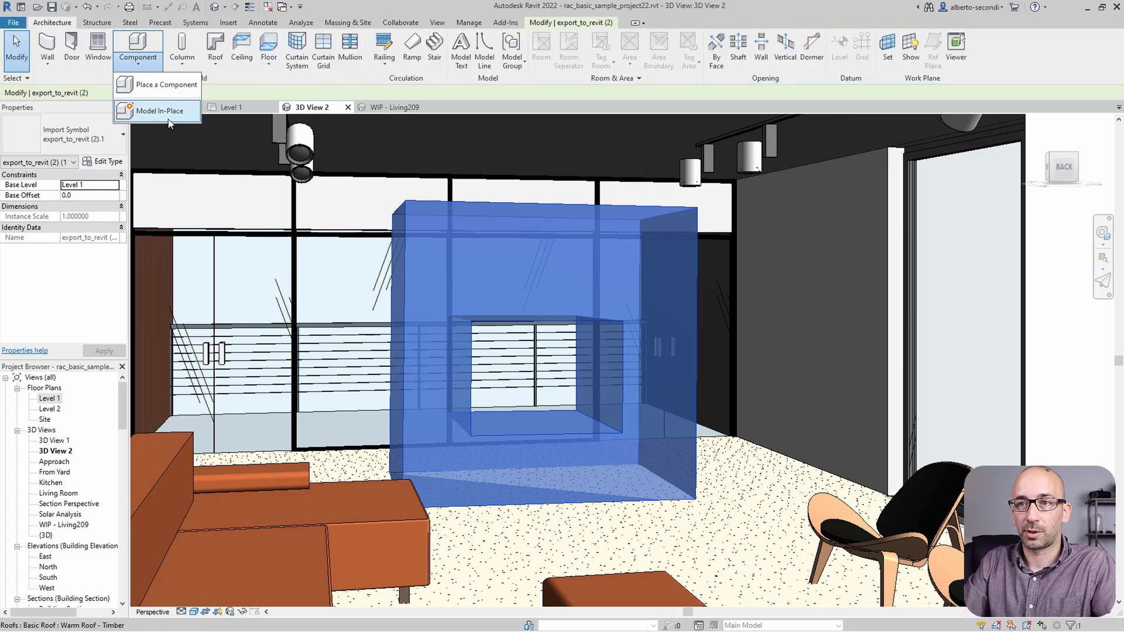
Model In-Place a new Walls-category element named Walls 1
{"action": "left_click", "coordinate": [163, 111]}
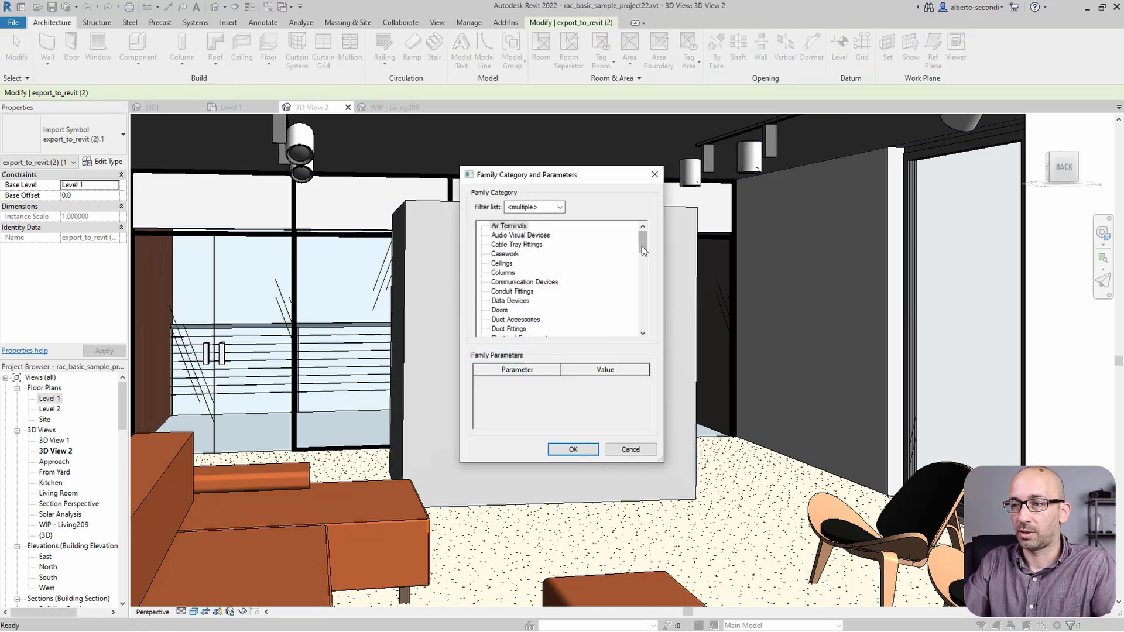
{"action": "scroll", "scroll_direction": "down", "scroll_amount": 3}
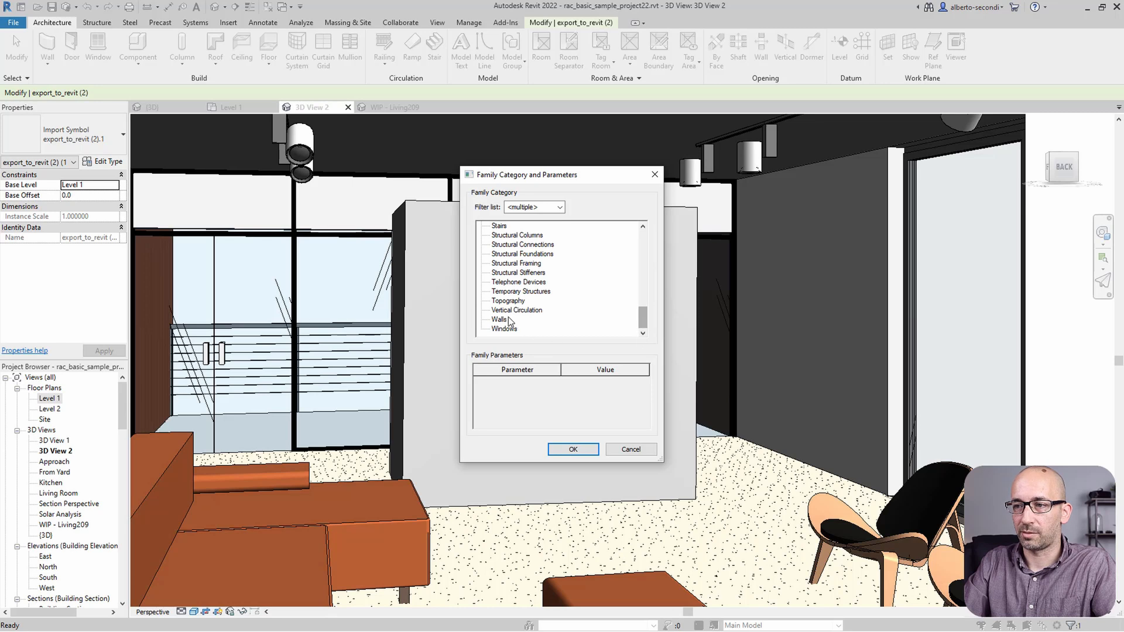
{"action": "left_click", "coordinate": [572, 449]}
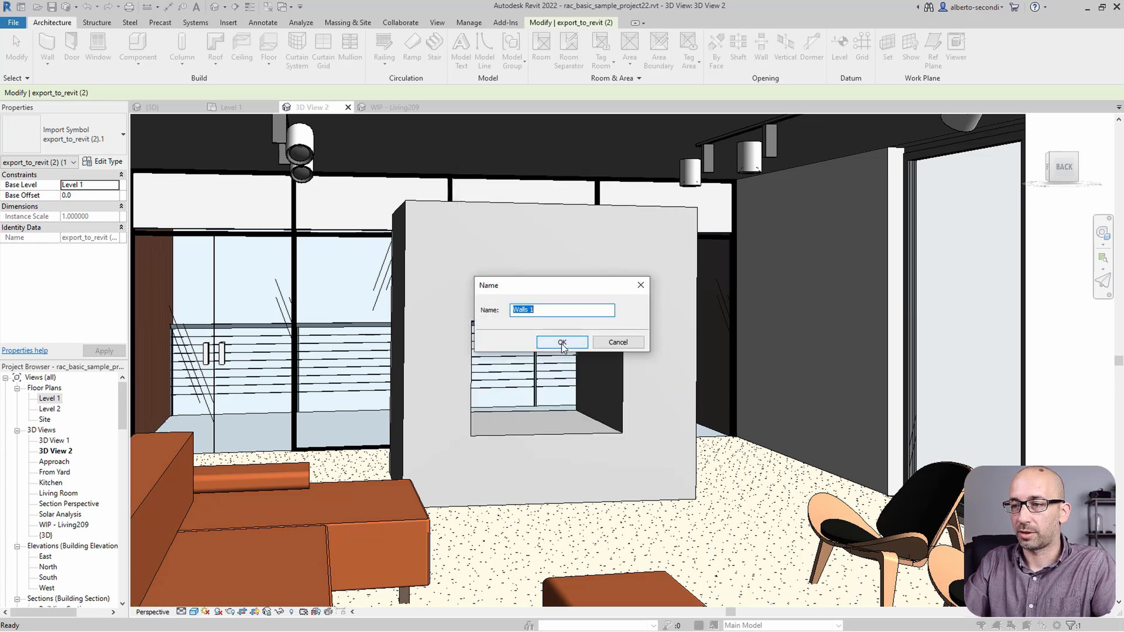
{"action": "left_click", "coordinate": [561, 342]}
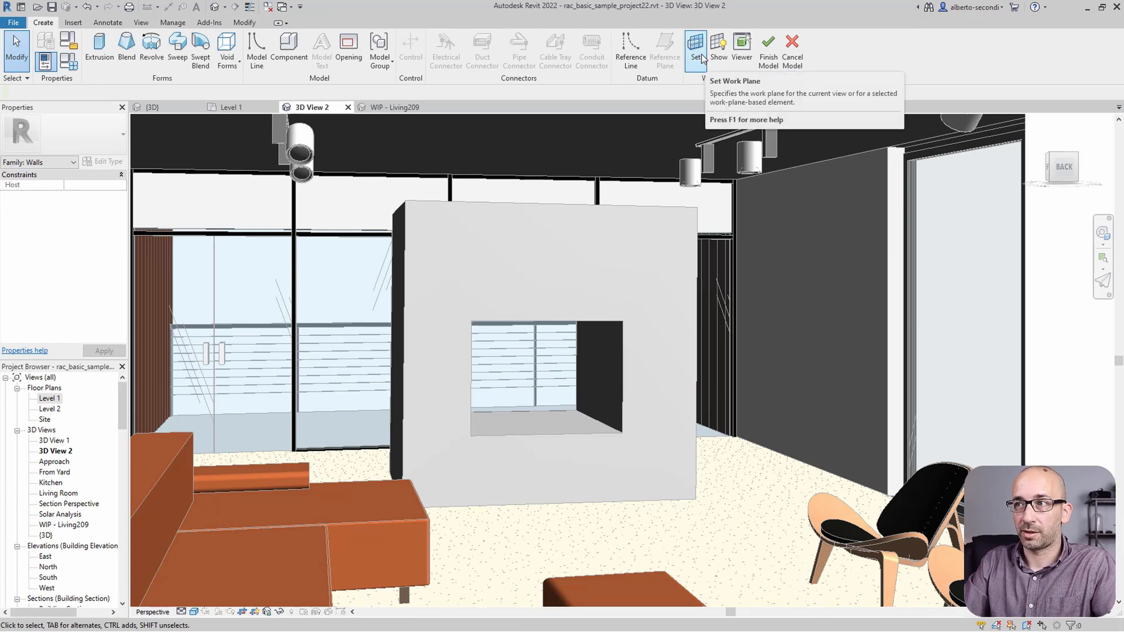
Set the work plane to the fireplace face and start a solid extrusion snapped to its base
{"action": "left_click", "coordinate": [694, 45]}
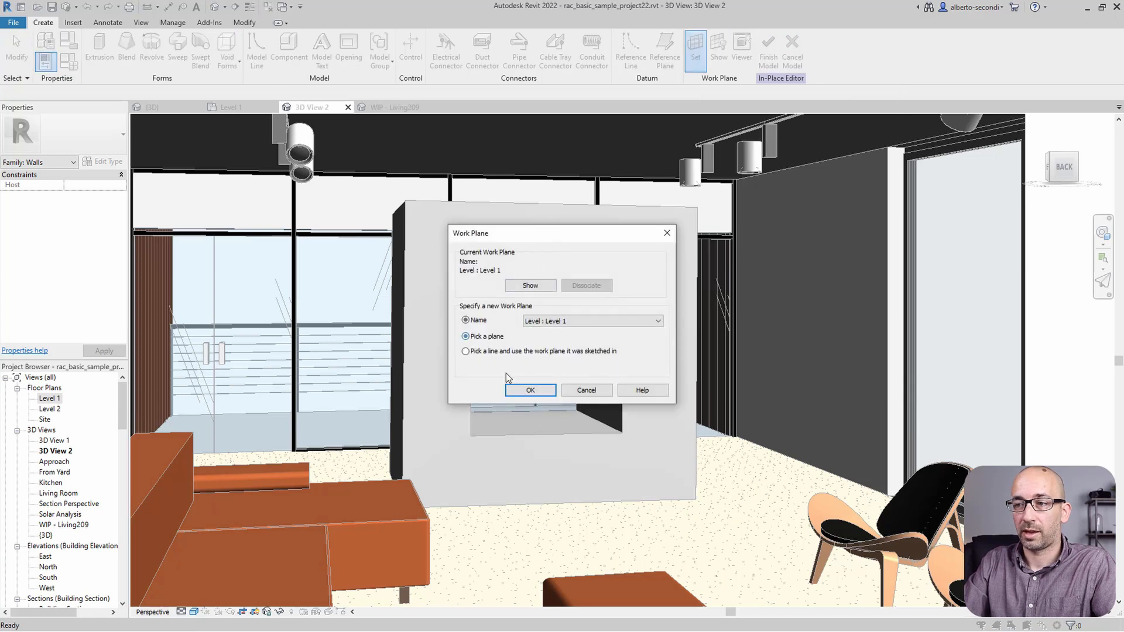
{"action": "left_click", "coordinate": [530, 390]}
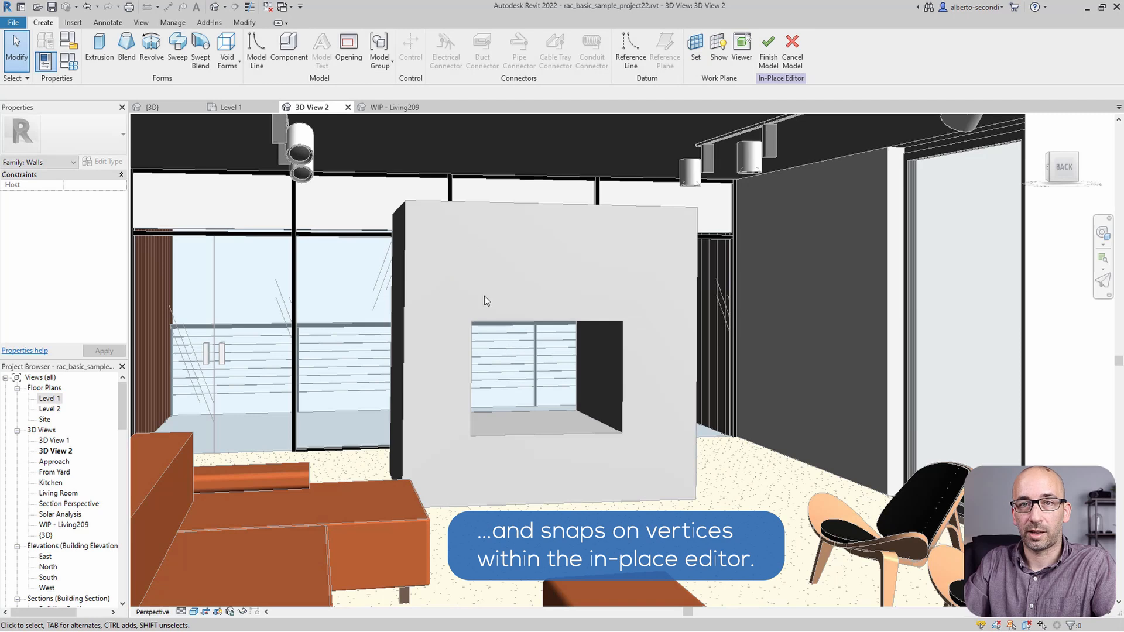
{"action": "left_click", "coordinate": [289, 50]}
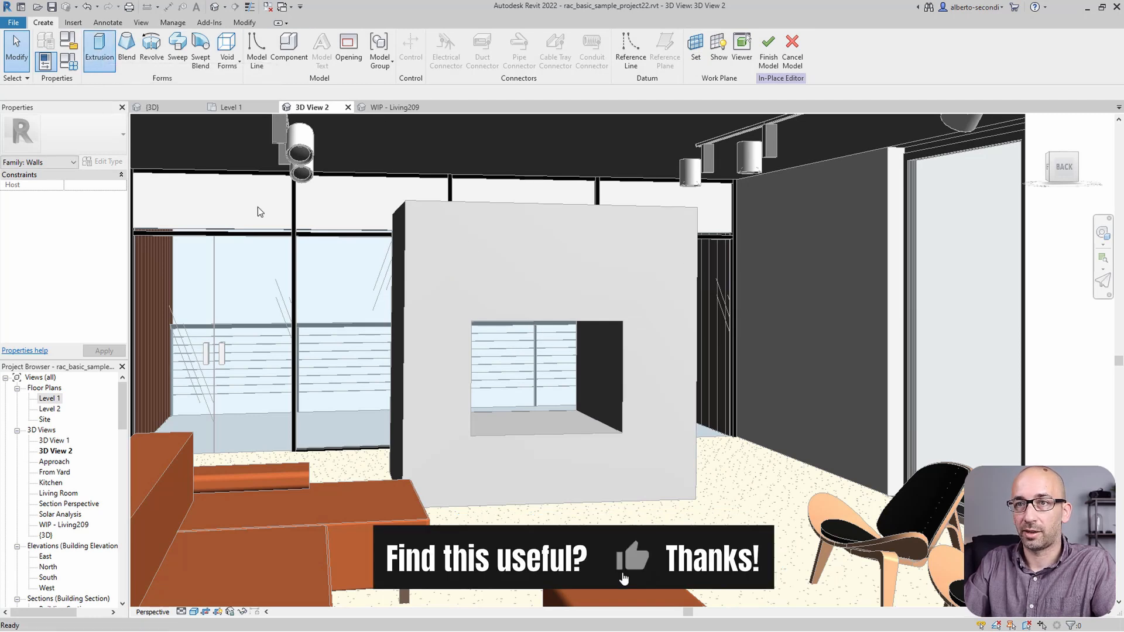
{"action": "left_click", "coordinate": [99, 50]}
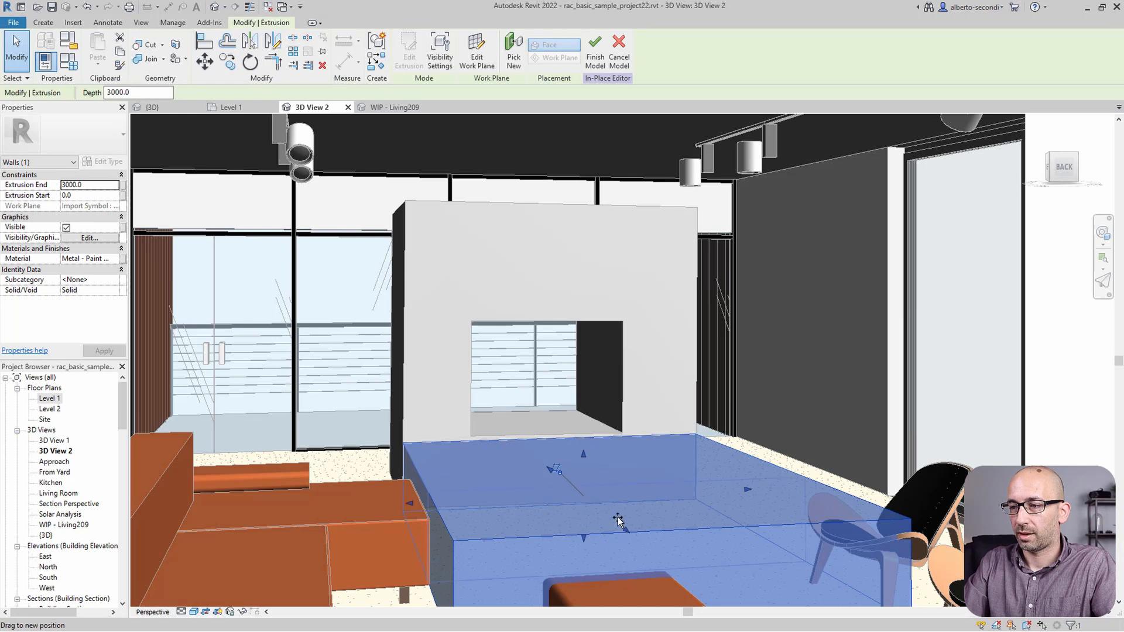
Drag the extrusion's shape handle until its depth reads 314.7
{"action": "left_click_drag", "start_coordinate": [618, 520], "coordinate": [591, 502]}
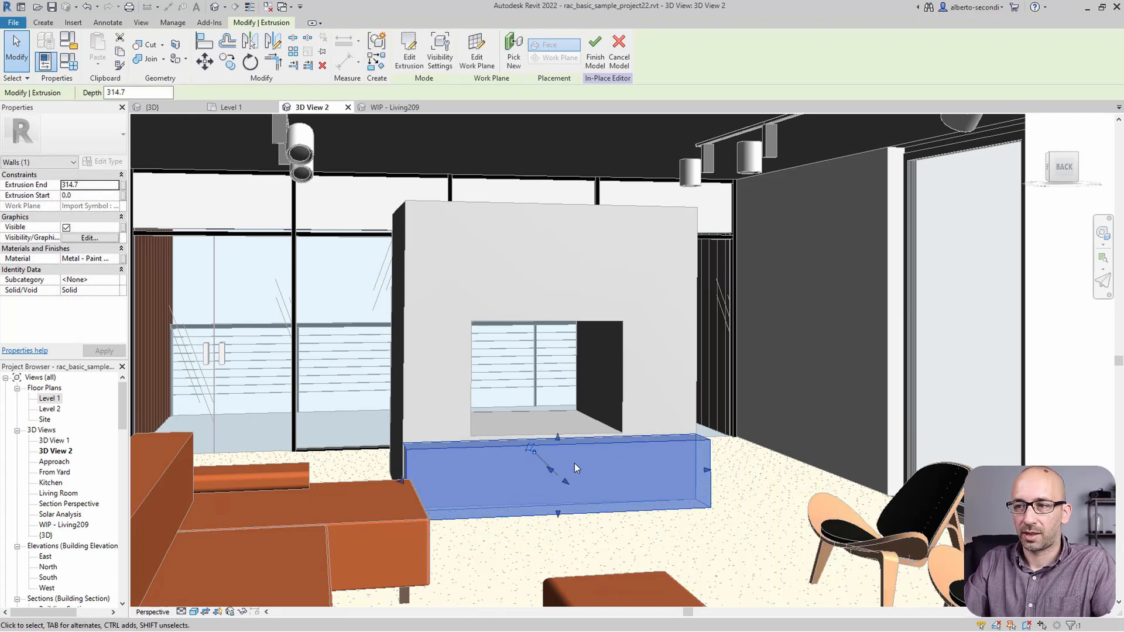
{"action": "mouse_move", "coordinate": [480, 263]}
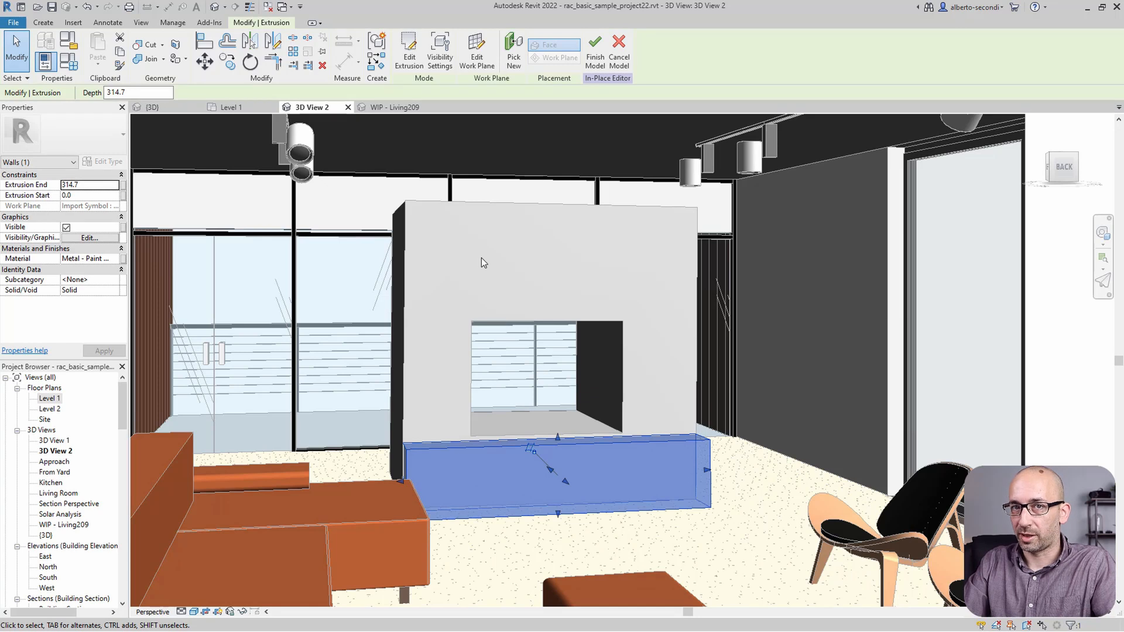
{"action": "mouse_move", "coordinate": [483, 239]}
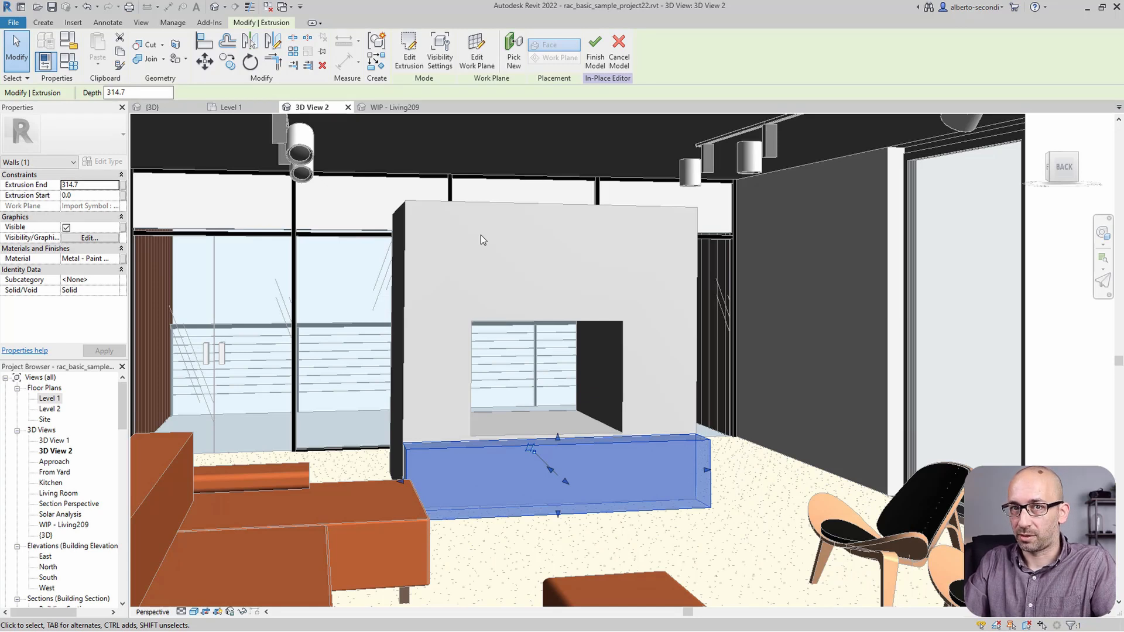
{"action": "mouse_move", "coordinate": [449, 269]}
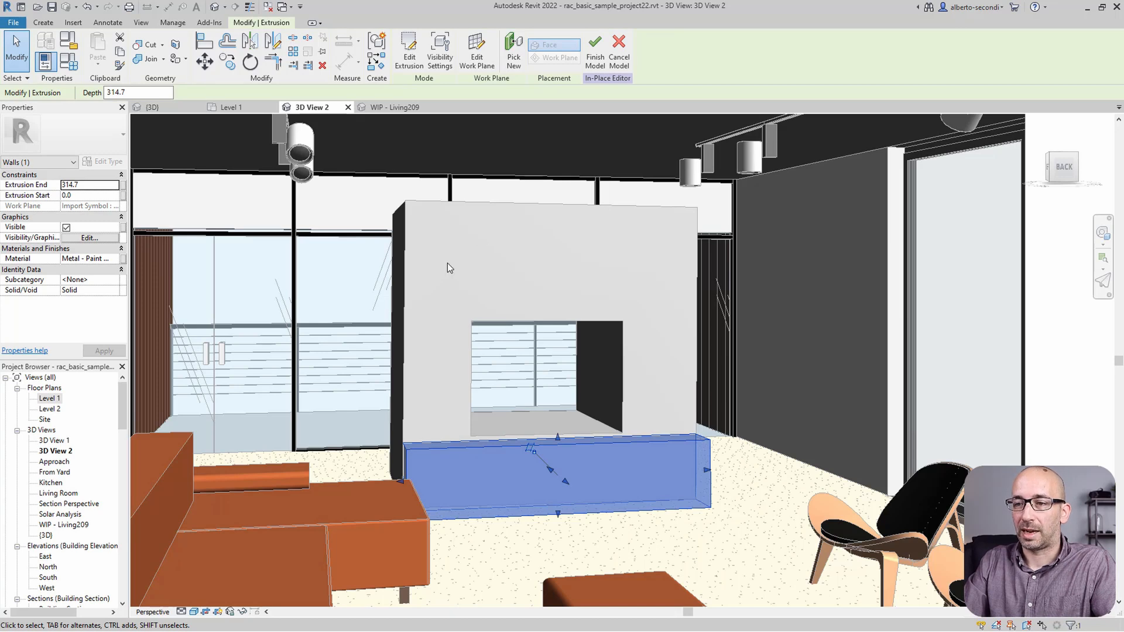
{"action": "mouse_move", "coordinate": [425, 234]}
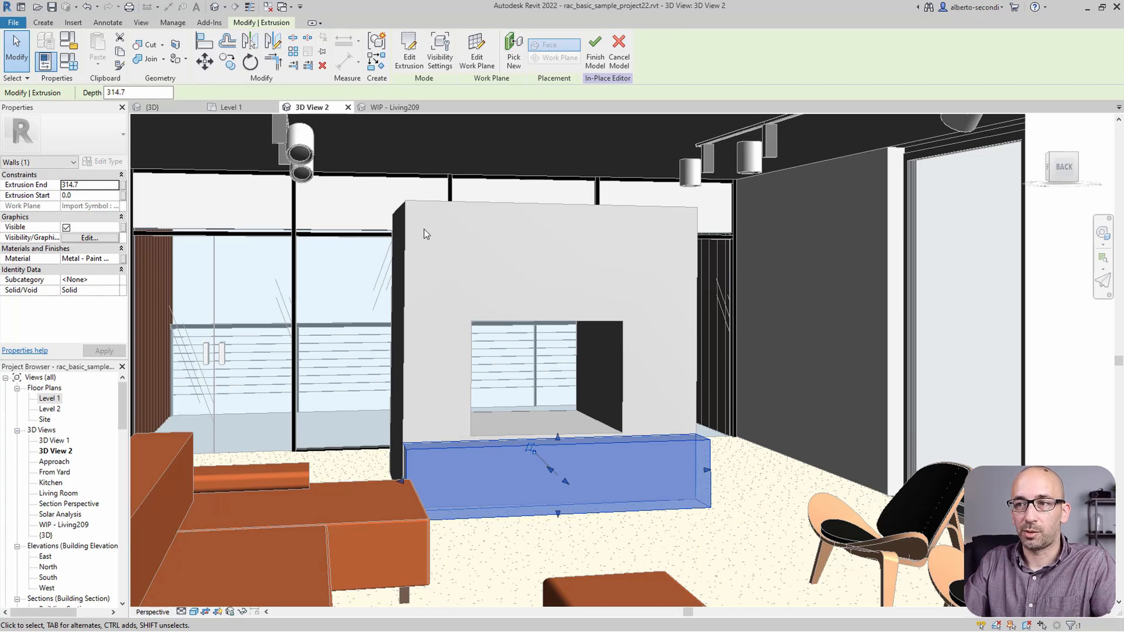
{"action": "mouse_move", "coordinate": [485, 463]}
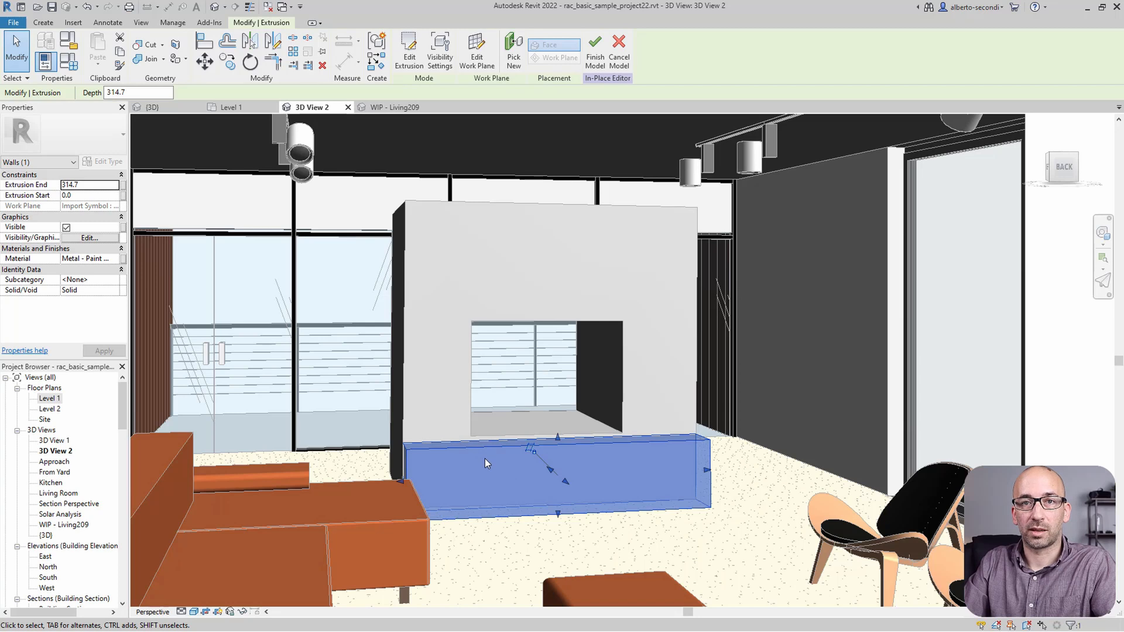
{"action": "mouse_move", "coordinate": [426, 312]}
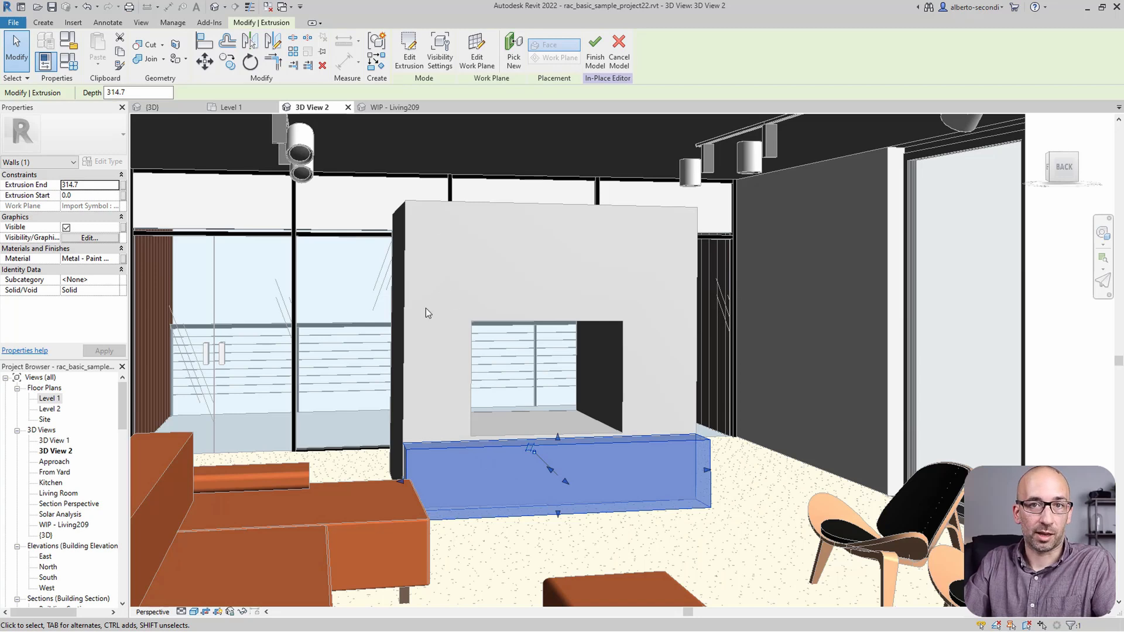